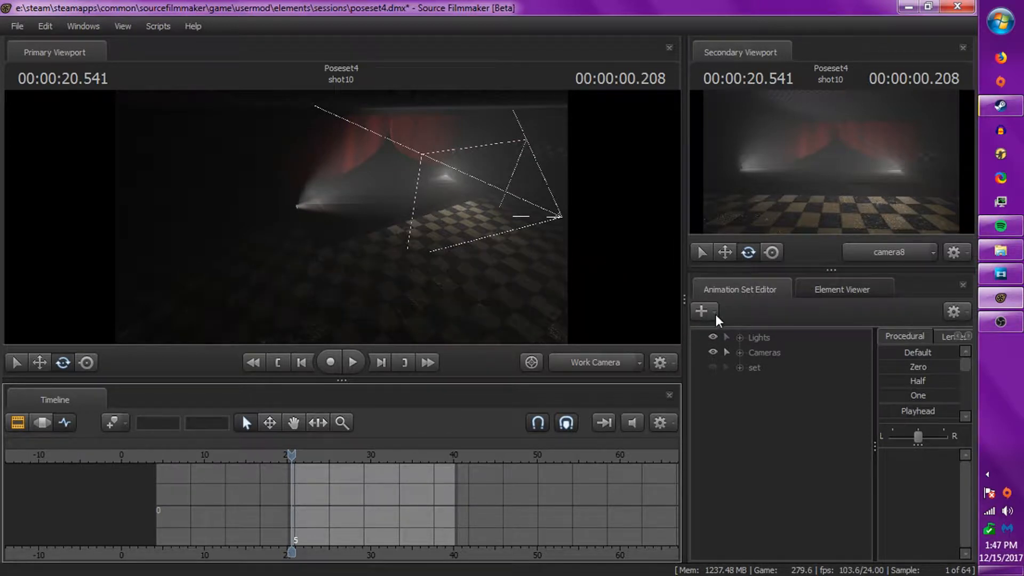
# Step: Start creating an animation set for a new model from the Animation Set Editor
pyautogui.click(703, 310)
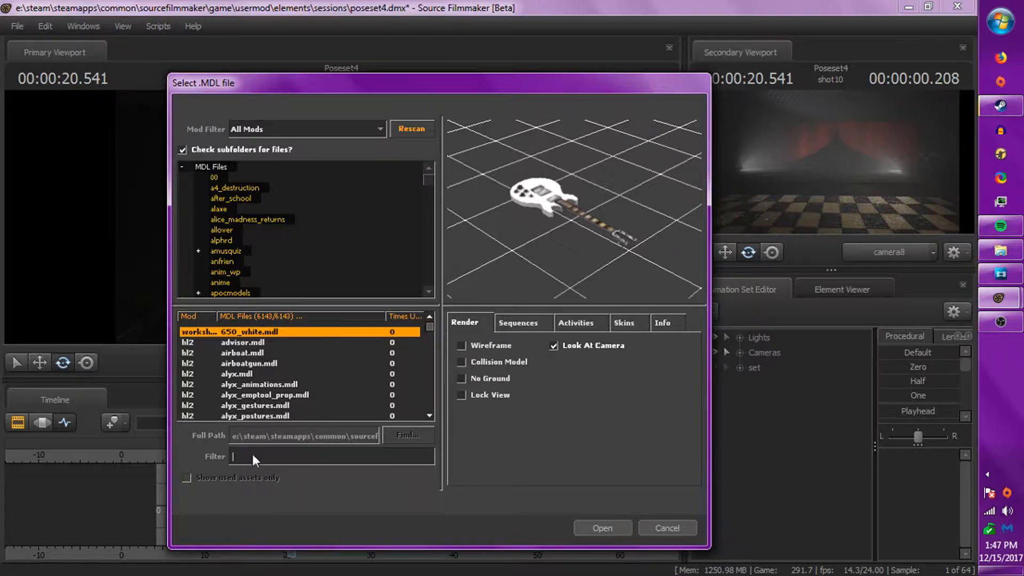
# Step: Filter the model list by 'jsr' and preview the Yoyo model's idle sequence
pyautogui.write('jsr')
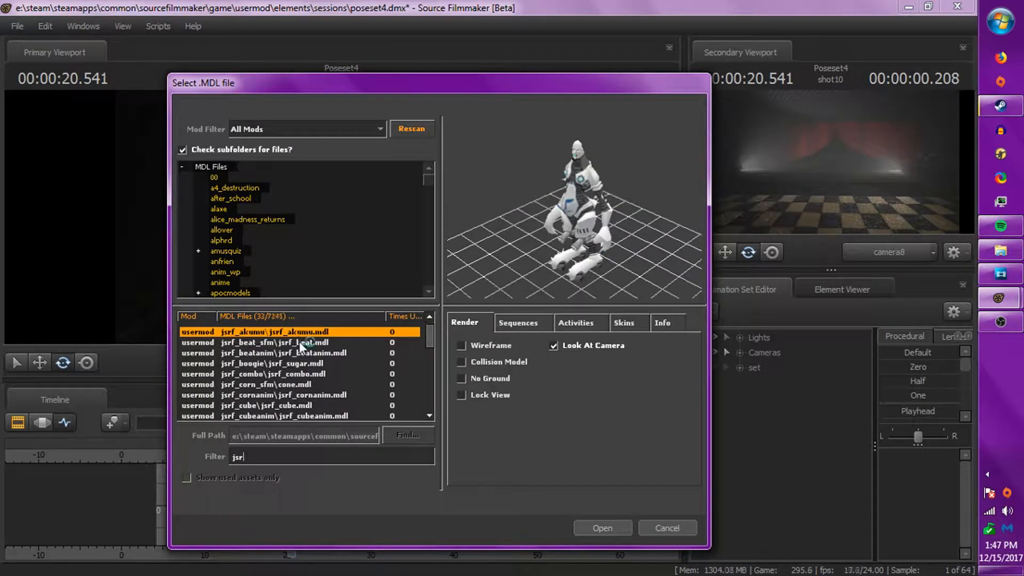
pyautogui.scroll(-3)
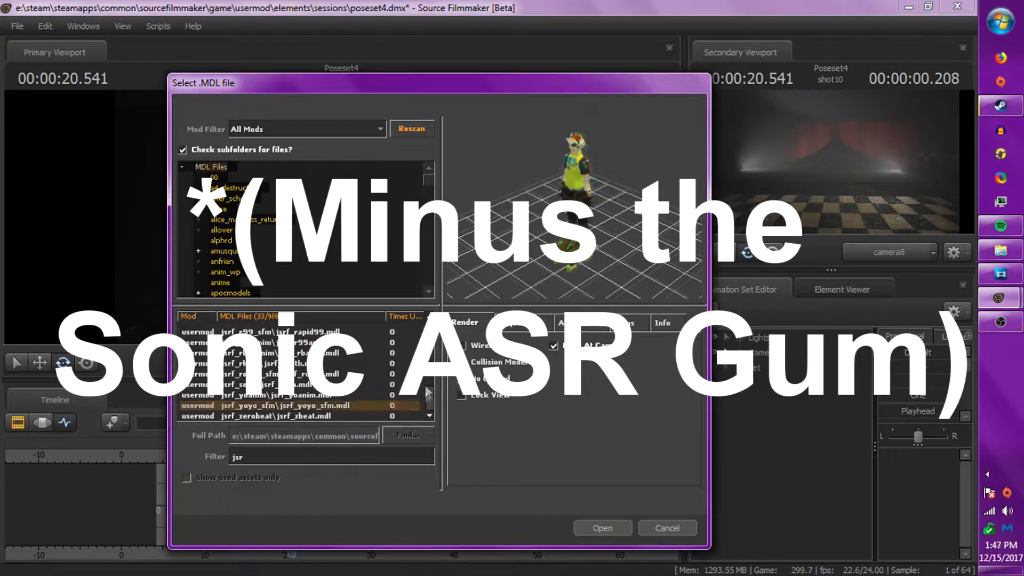
pyautogui.click(274, 405)
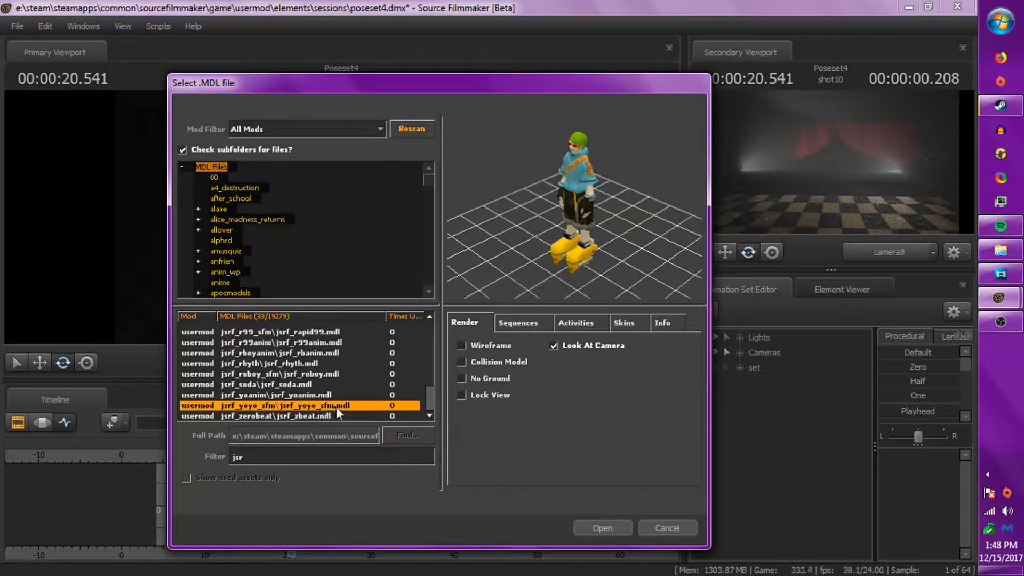
pyautogui.click(517, 323)
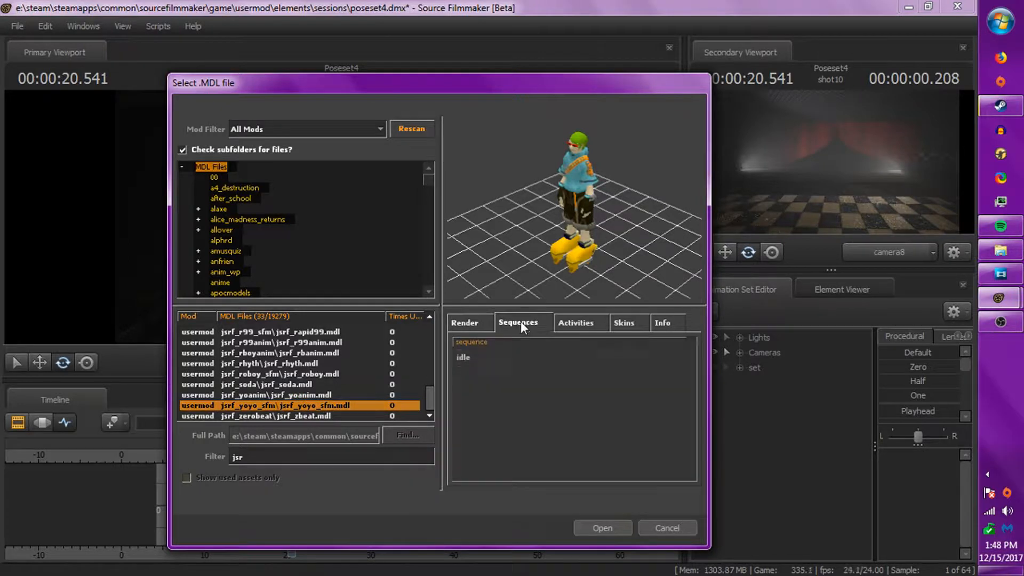
pyautogui.click(463, 357)
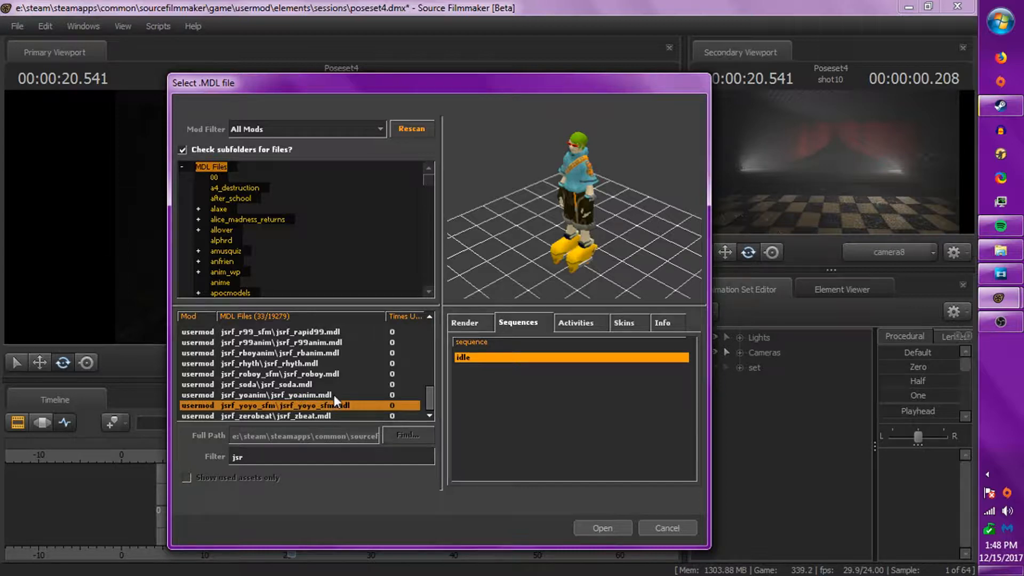
# Step: Preview the yoanim model's idle_dance_1, idle_dance_2 and idle_1 sequences
pyautogui.click(274, 395)
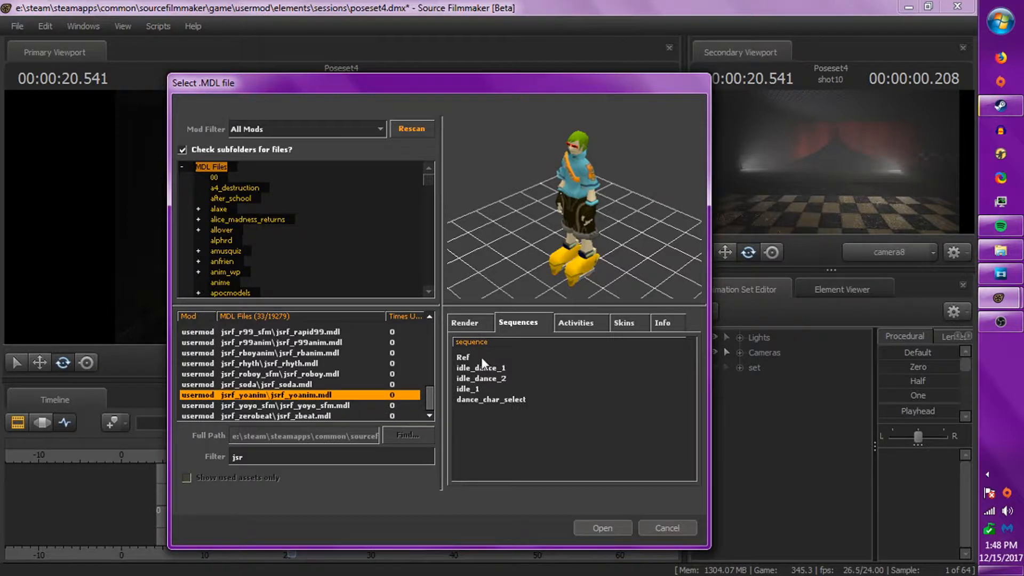
pyautogui.click(481, 368)
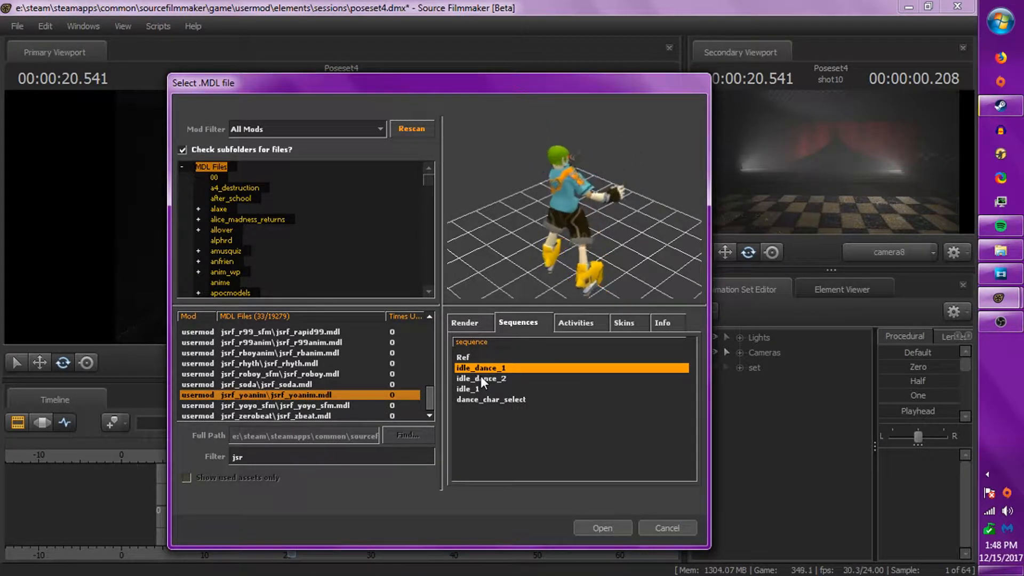
pyautogui.click(481, 378)
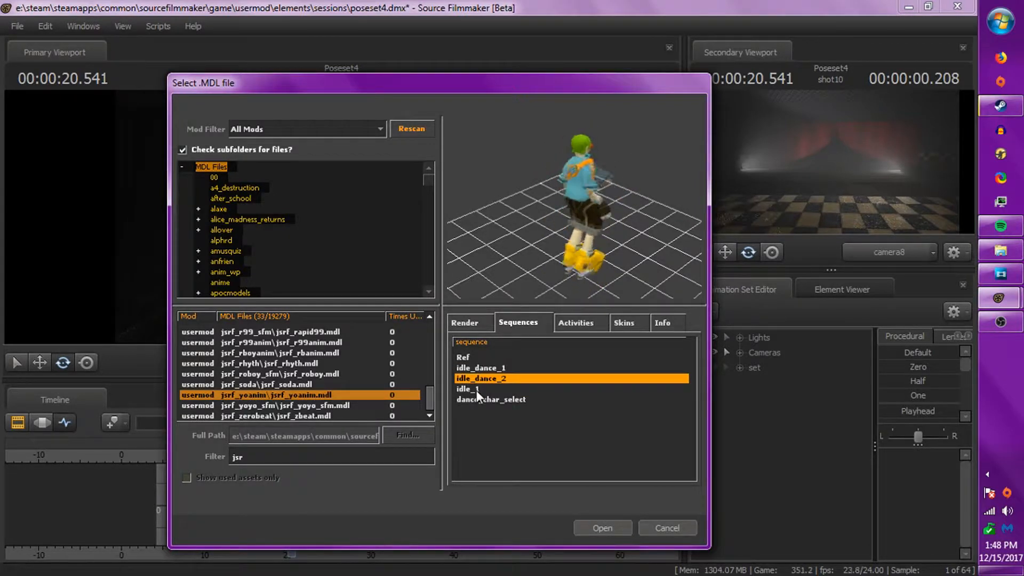
pyautogui.click(471, 389)
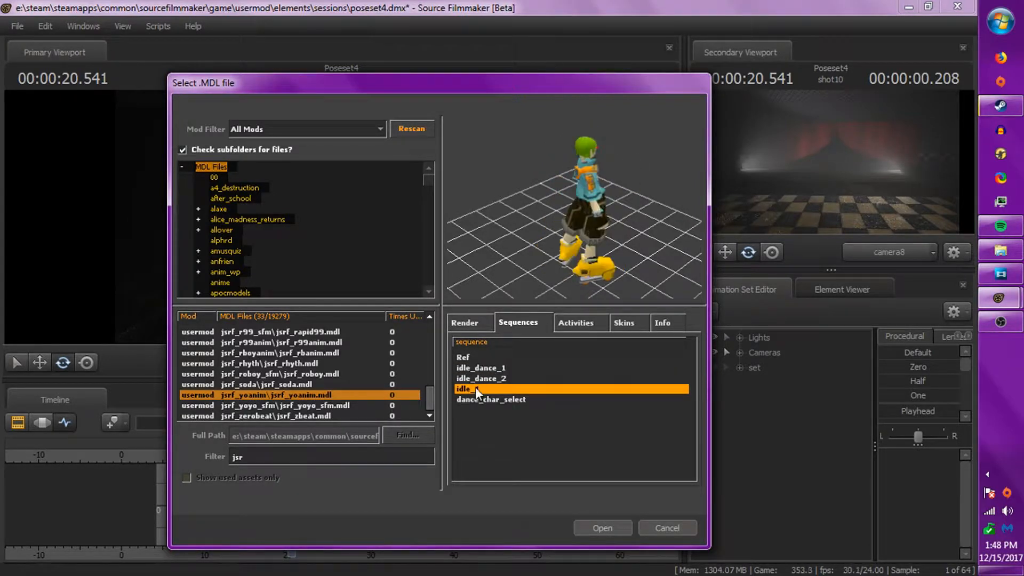
pyautogui.click(468, 389)
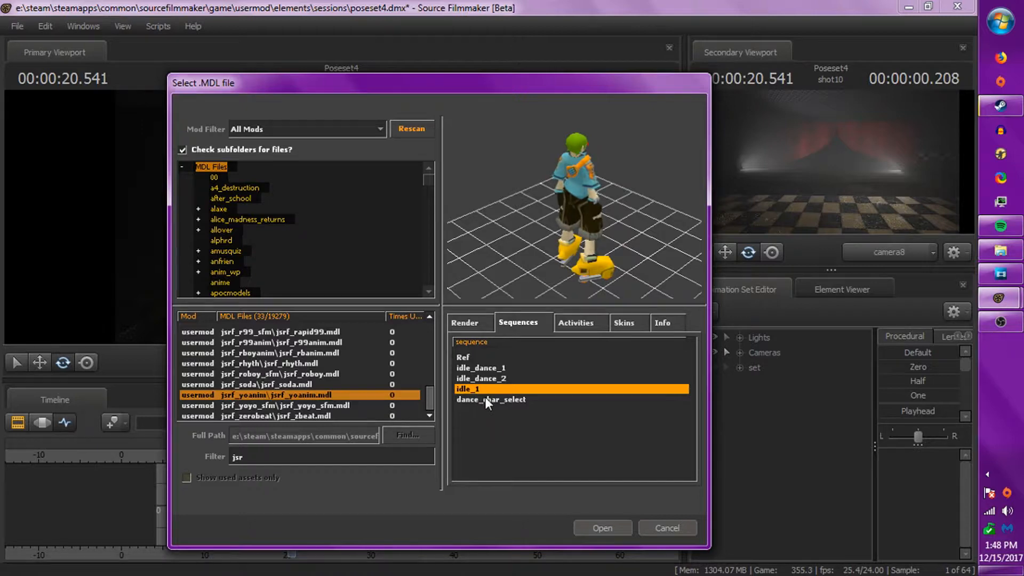
pyautogui.click(491, 399)
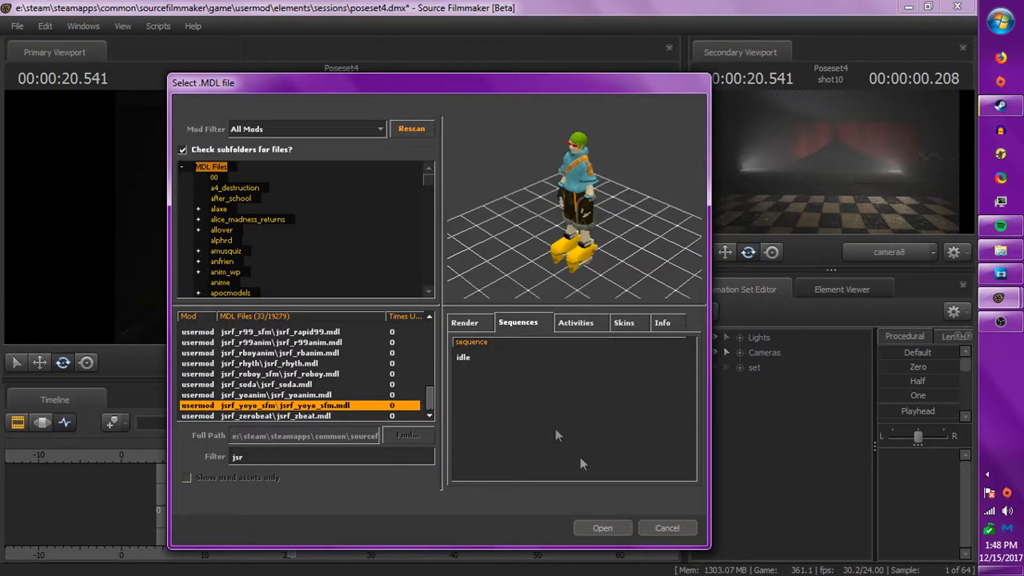
# Step: Load jsrf_yoyo_sfm.mdl and jsrf_yoanim.mdl into the scene as two animation sets
pyautogui.click(602, 528)
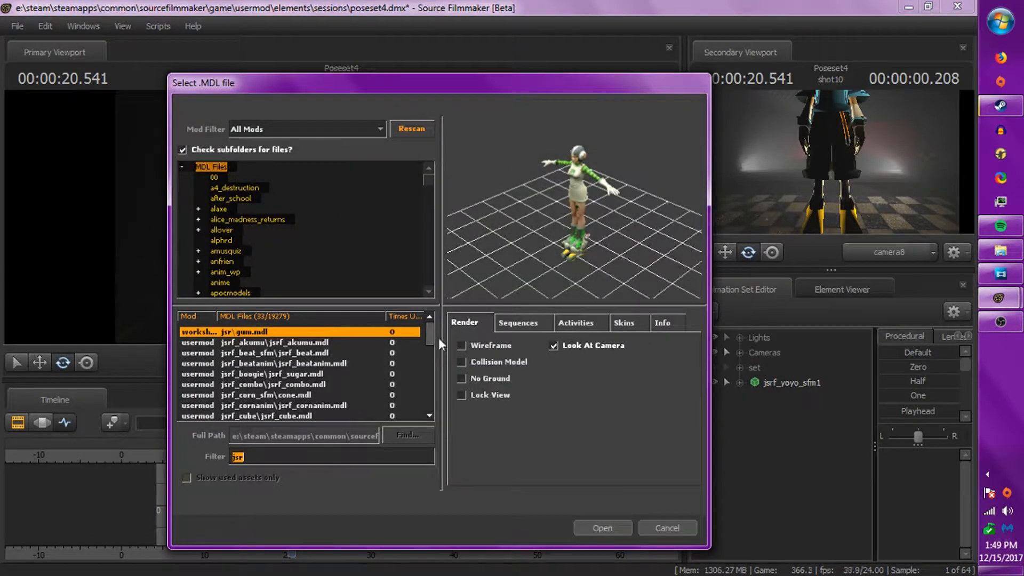
pyautogui.click(287, 406)
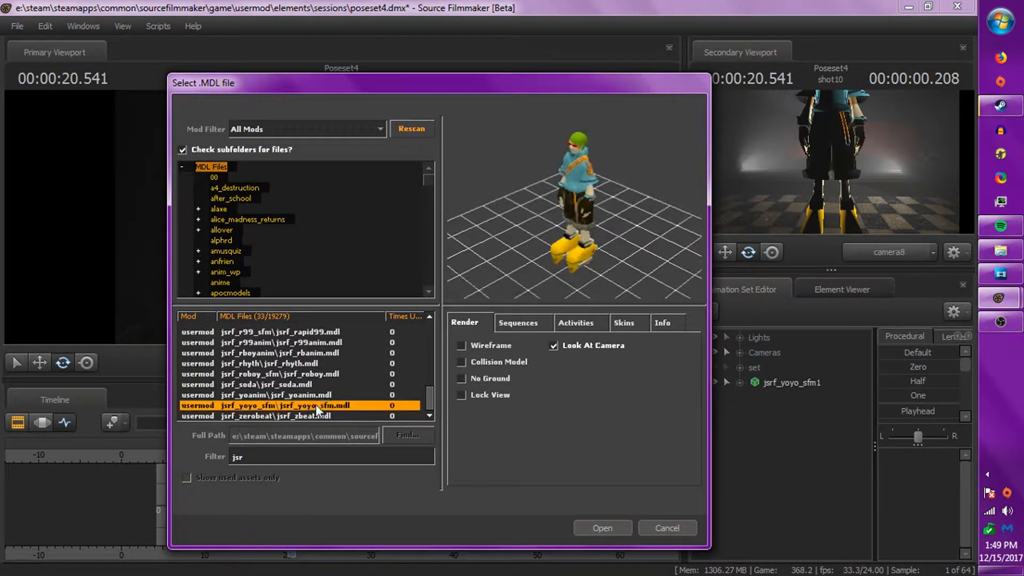
pyautogui.click(602, 528)
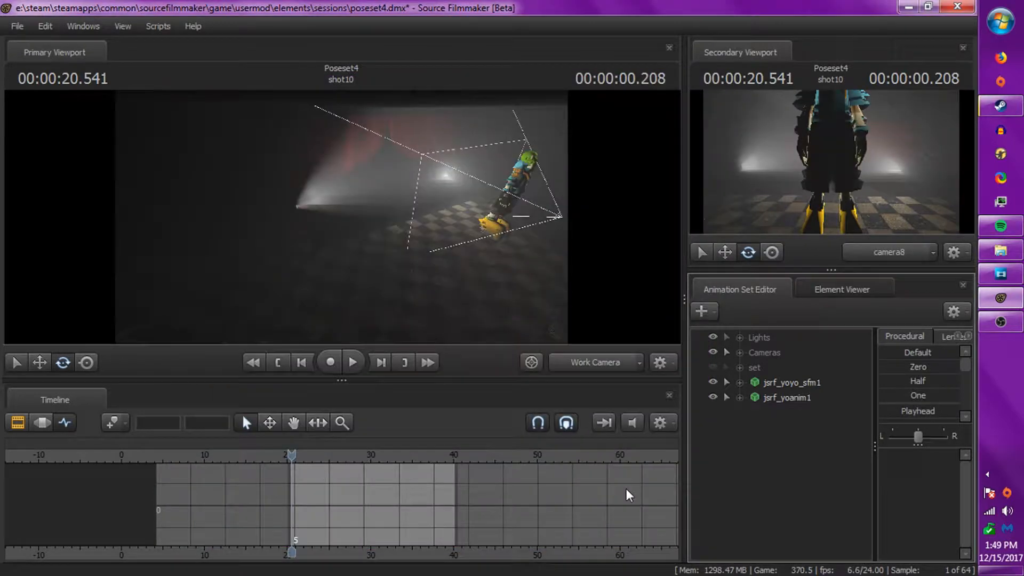
# Step: Rename the yoanim animation set to 'yoy'
pyautogui.click(790, 382)
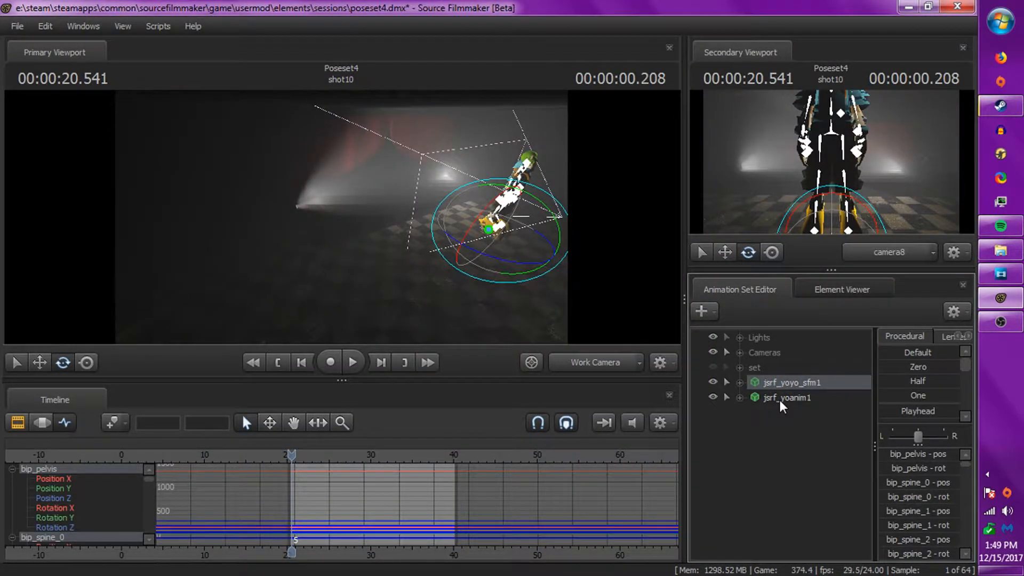
pyautogui.click(786, 398)
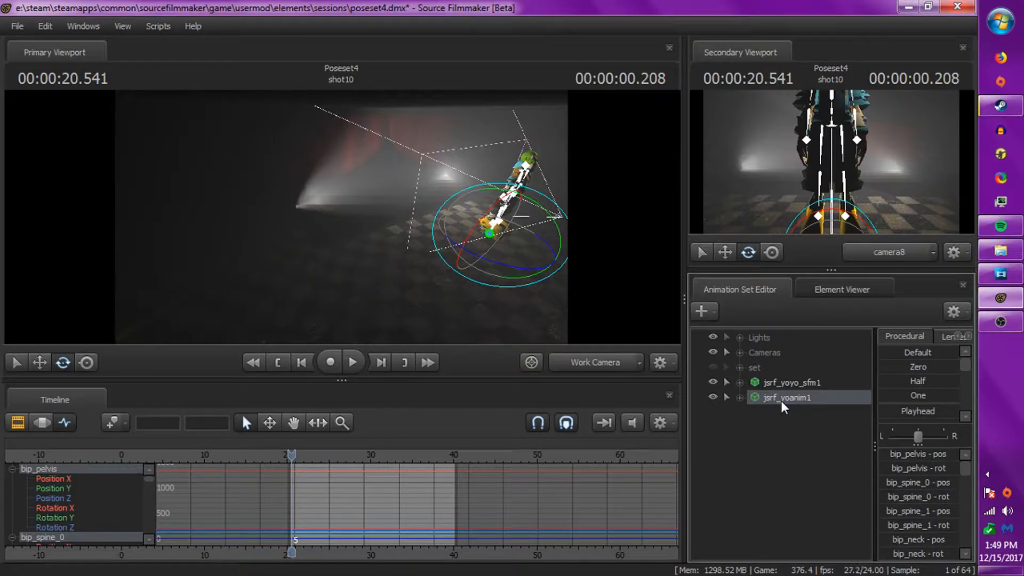
pyautogui.rightClick(786, 396)
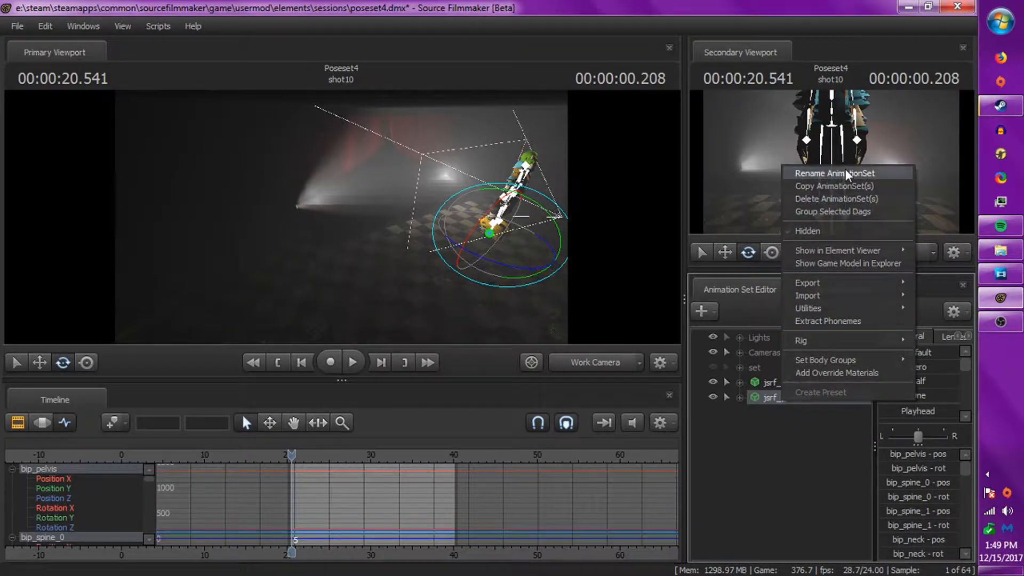
pyautogui.click(835, 173)
pyautogui.write('y')
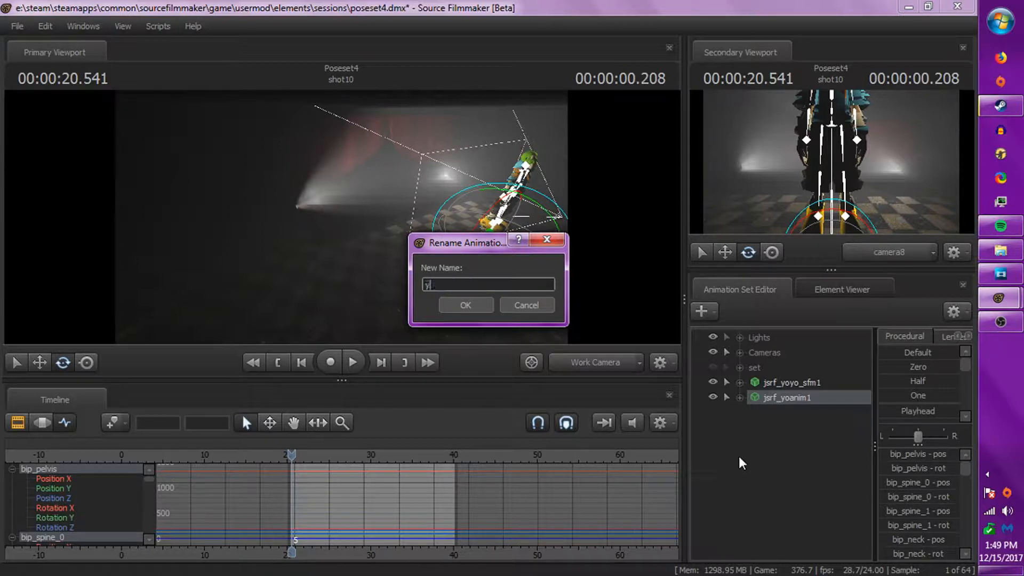
pyautogui.write('oy')
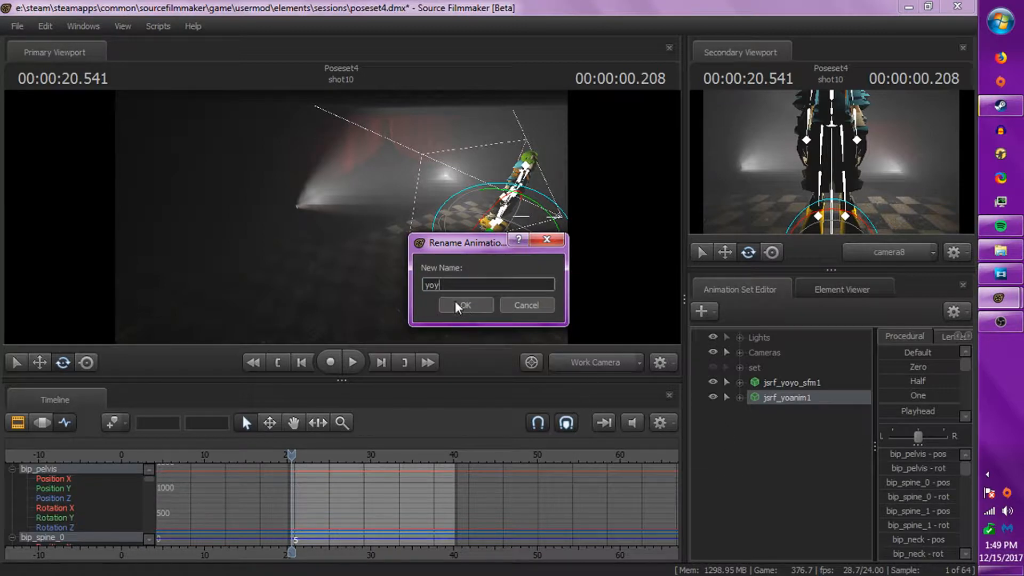
pyautogui.click(466, 305)
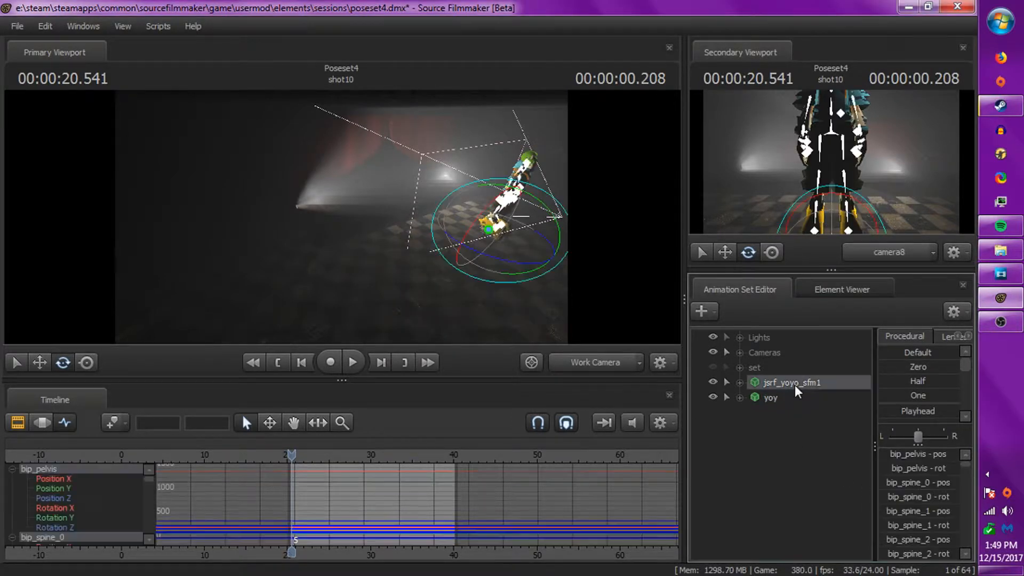
# Step: Rename the Yoyo animation set to 'yoy_by'
pyautogui.rightClick(793, 382)
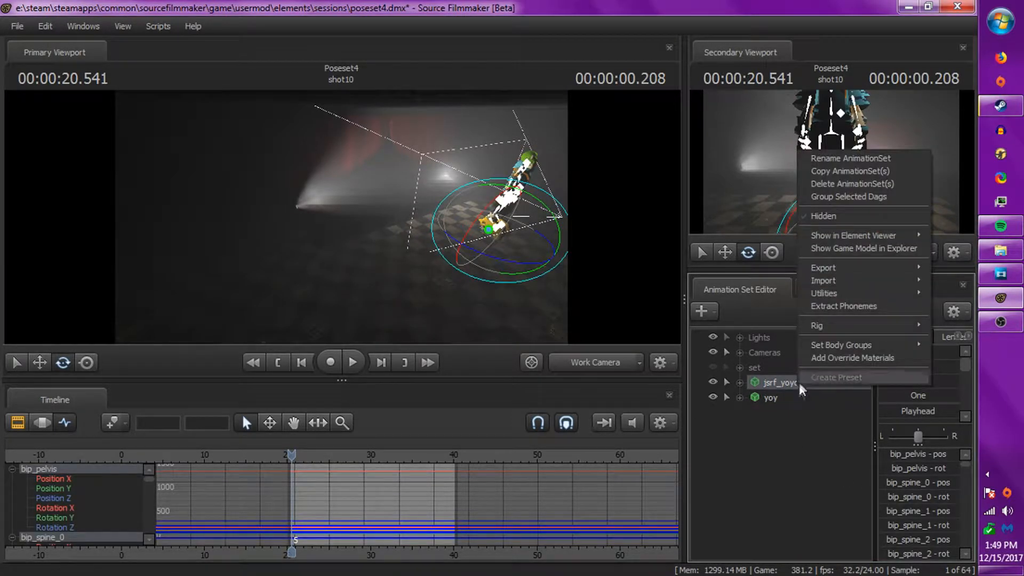
pyautogui.moveTo(851, 157)
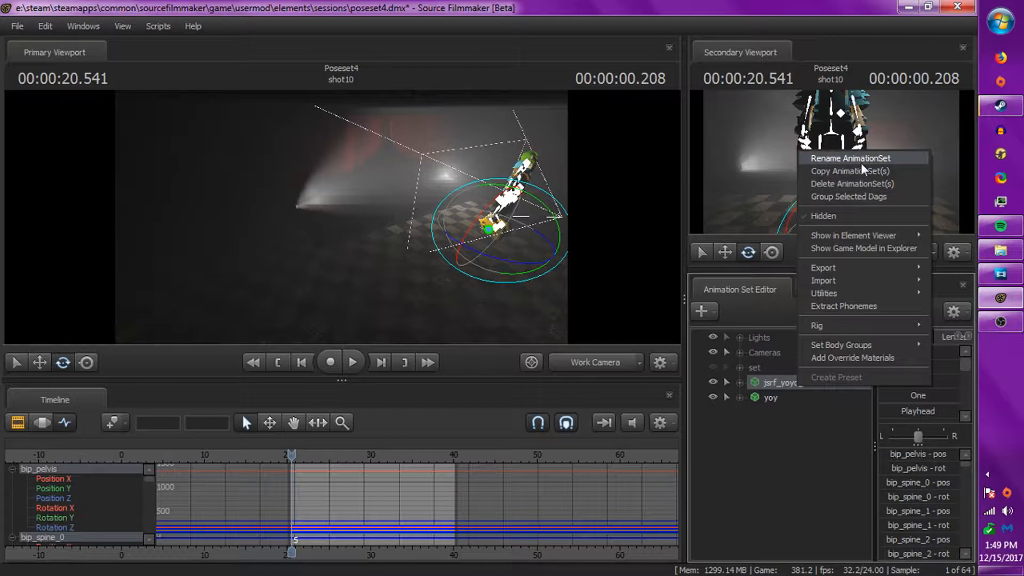
pyautogui.click(850, 158)
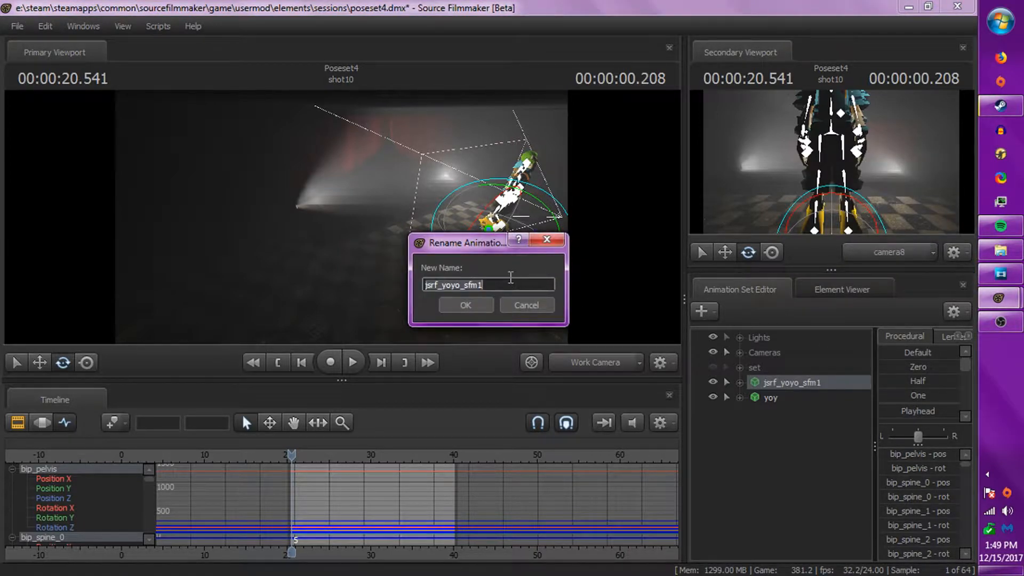
pyautogui.write('y')
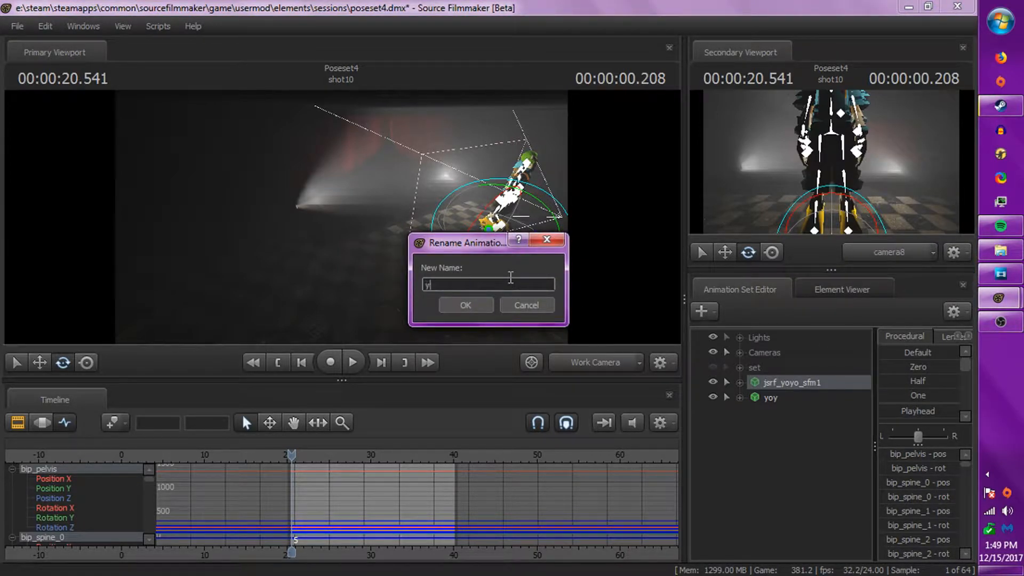
pyautogui.write('oy')
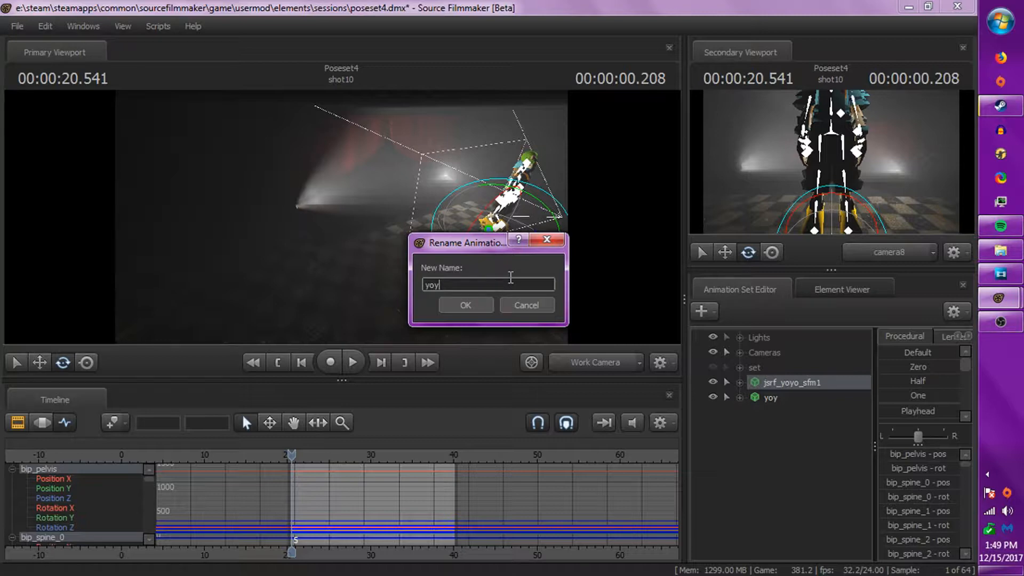
pyautogui.write('_by')
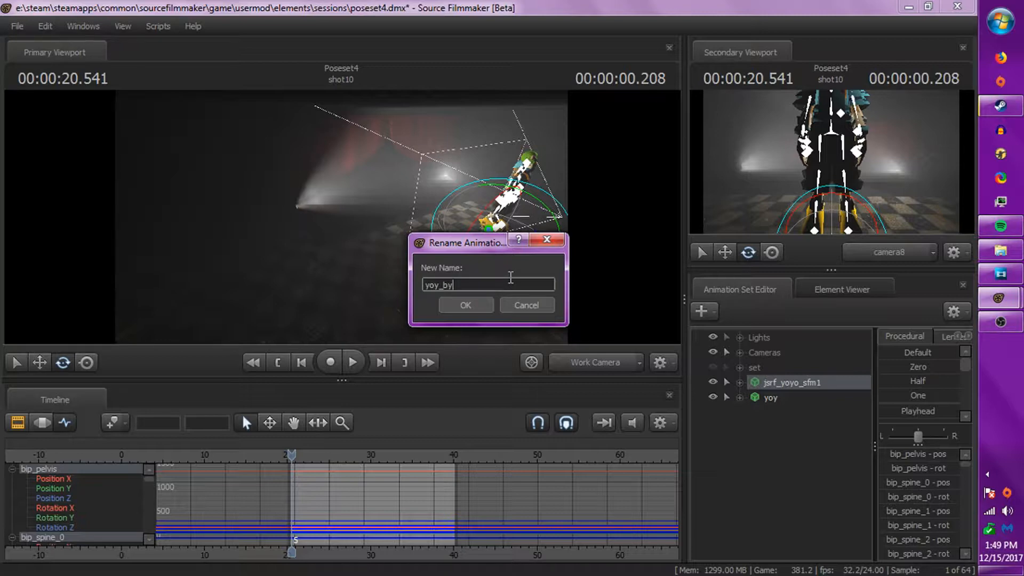
pyautogui.click(465, 306)
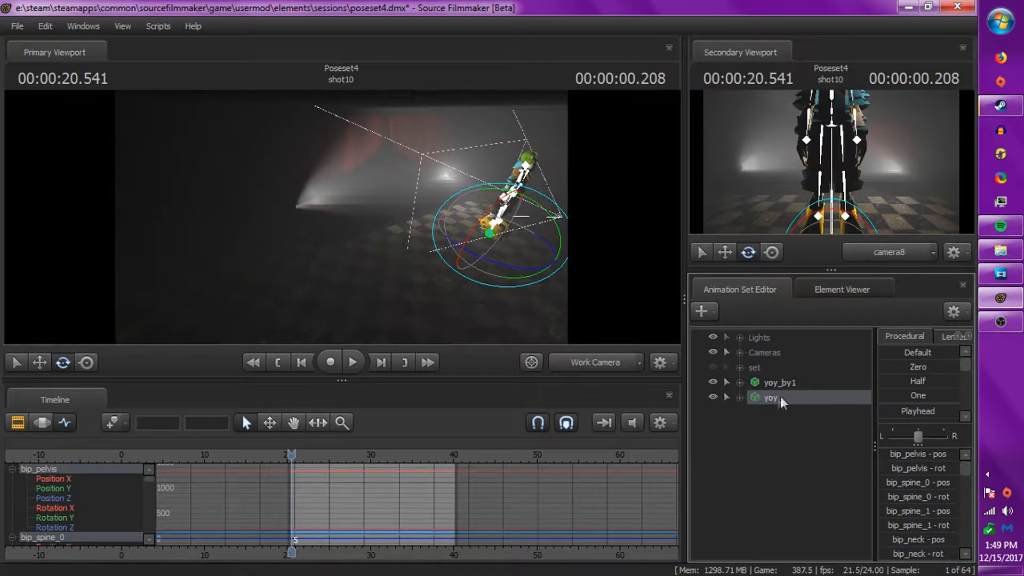
# Step: Attach a puppet rig to yoy and expand it to check the new Body, arm and leg groups
pyautogui.rightClick(769, 397)
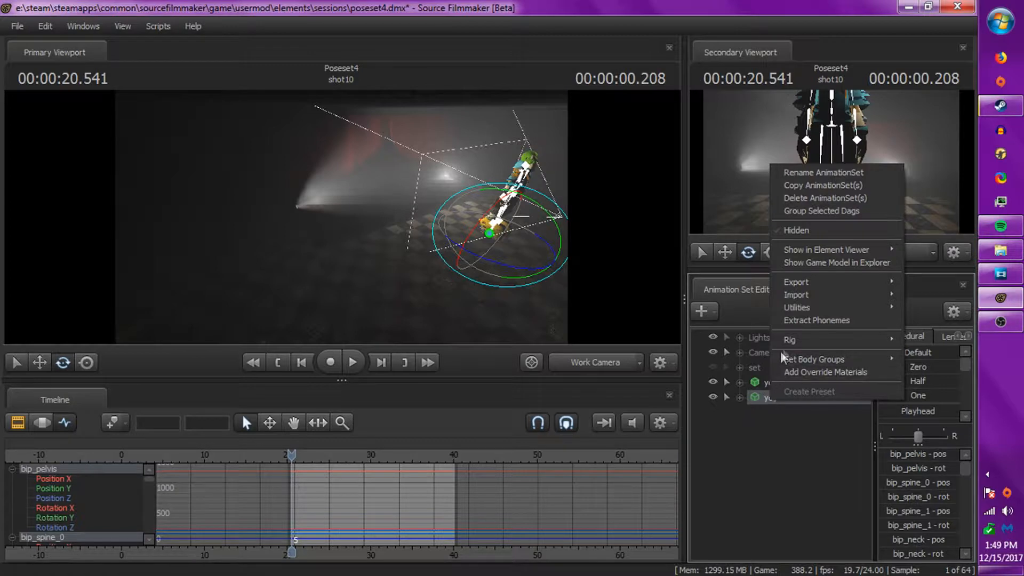
pyautogui.moveTo(790, 339)
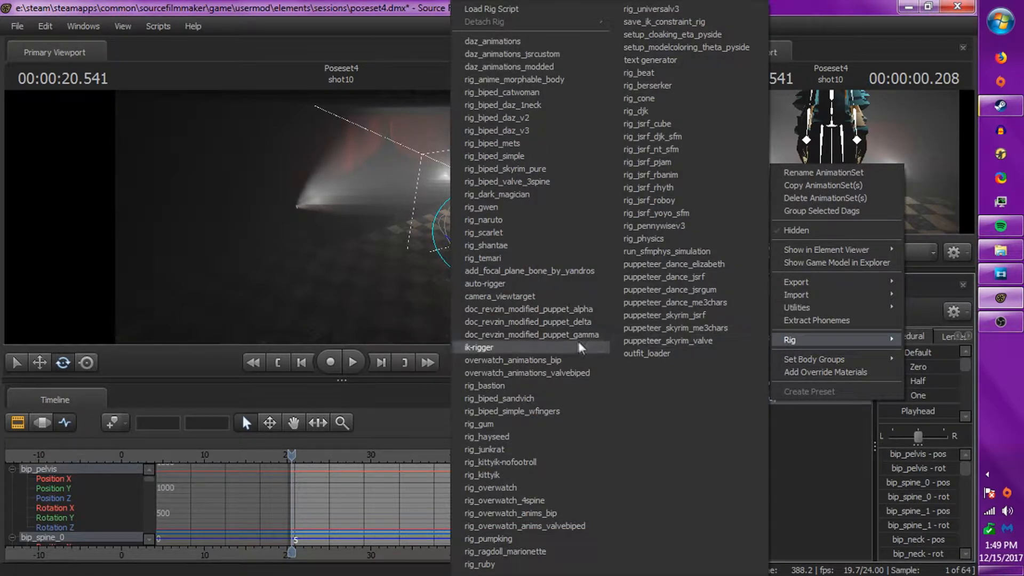
pyautogui.moveTo(510, 342)
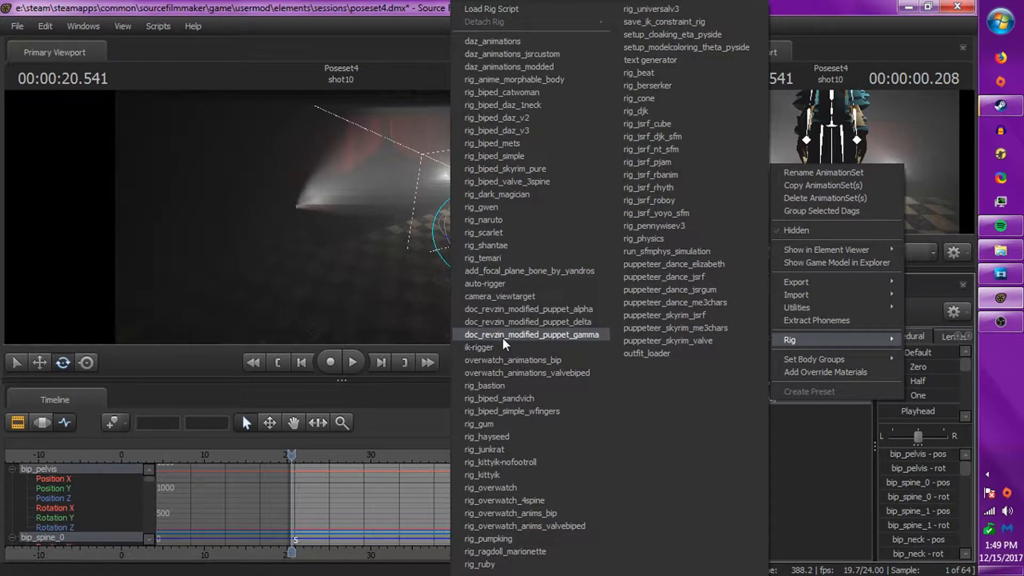
pyautogui.moveTo(573, 347)
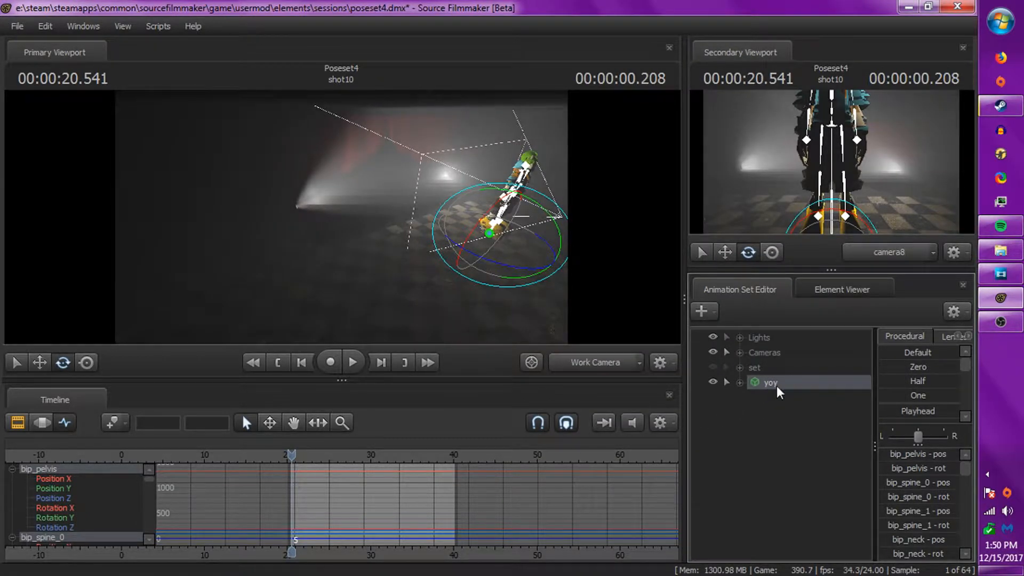
pyautogui.moveTo(757, 398)
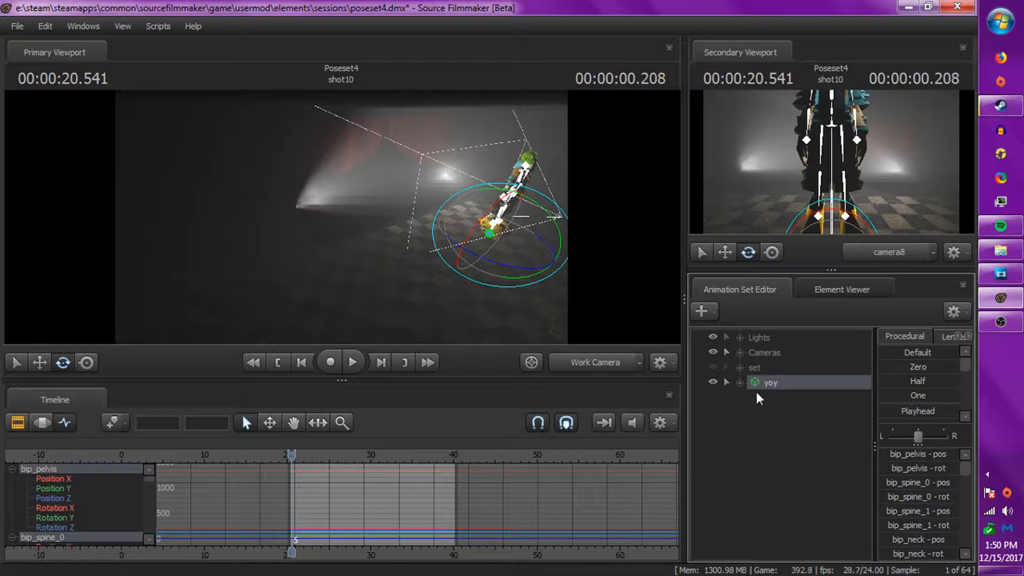
pyautogui.click(740, 382)
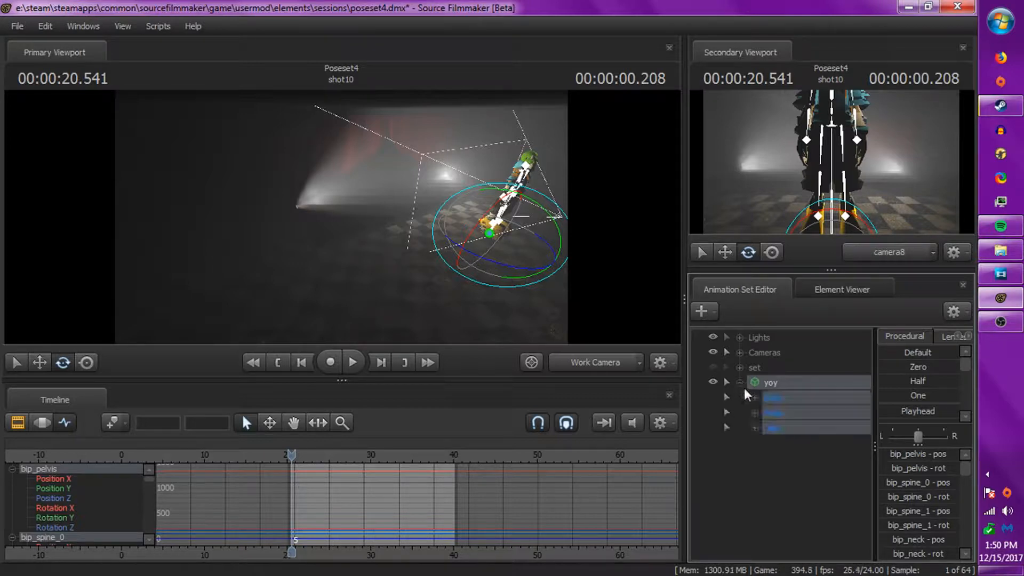
pyautogui.click(742, 382)
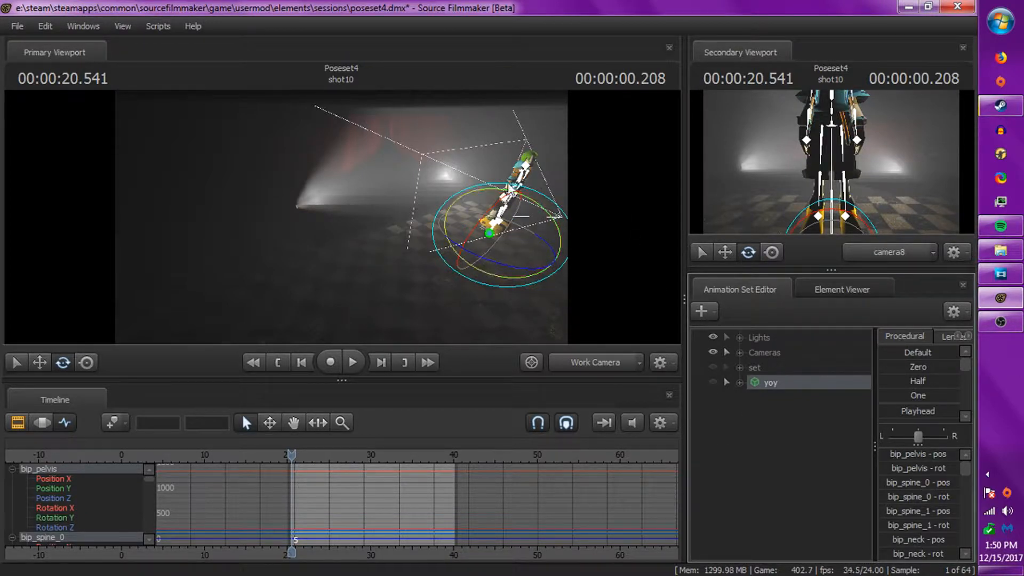
pyautogui.click(740, 382)
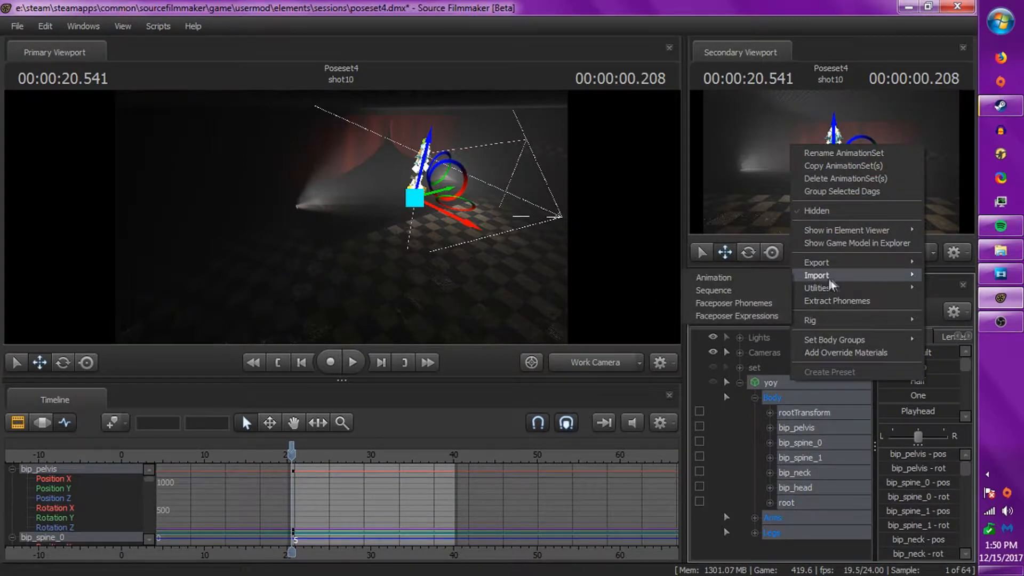
# Step: Import the idle_dance_1 sequence onto yoy and collapse its control groups
pyautogui.click(817, 275)
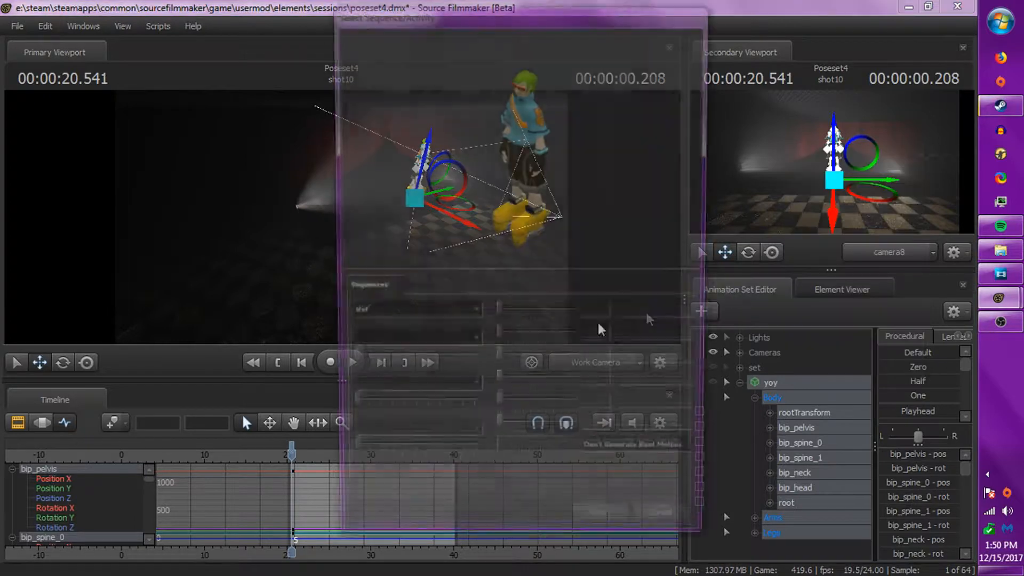
pyautogui.click(372, 351)
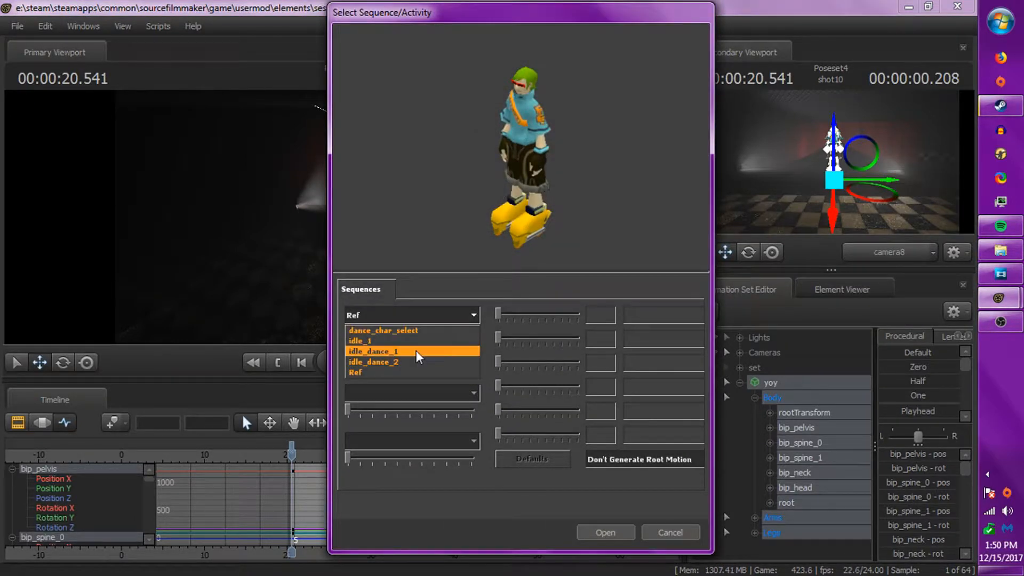
pyautogui.click(383, 330)
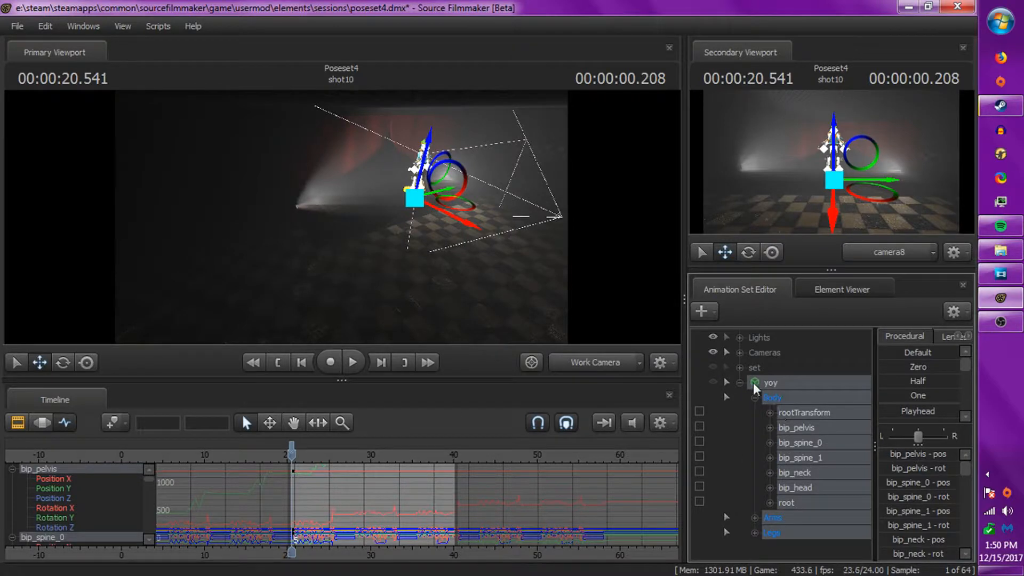
pyautogui.click(740, 382)
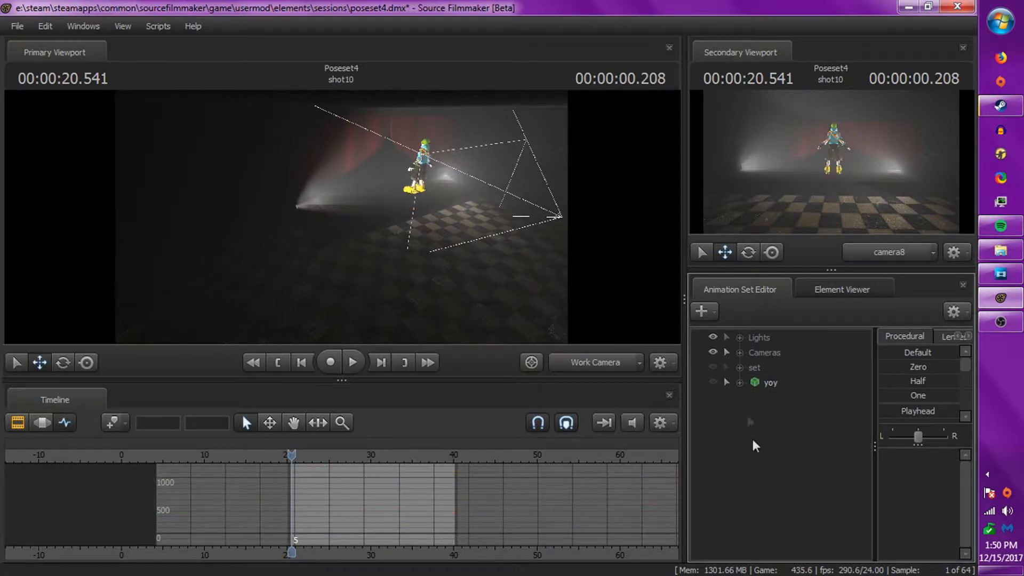
# Step: Play and pause the scene to watch yoy dance, then bring up new-animation-set options
pyautogui.click(727, 381)
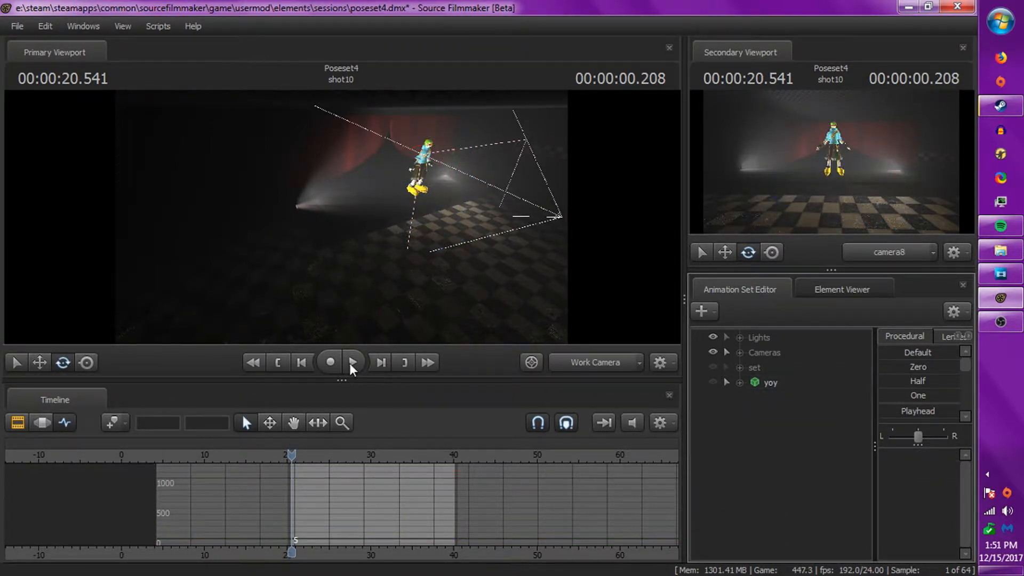
pyautogui.click(352, 362)
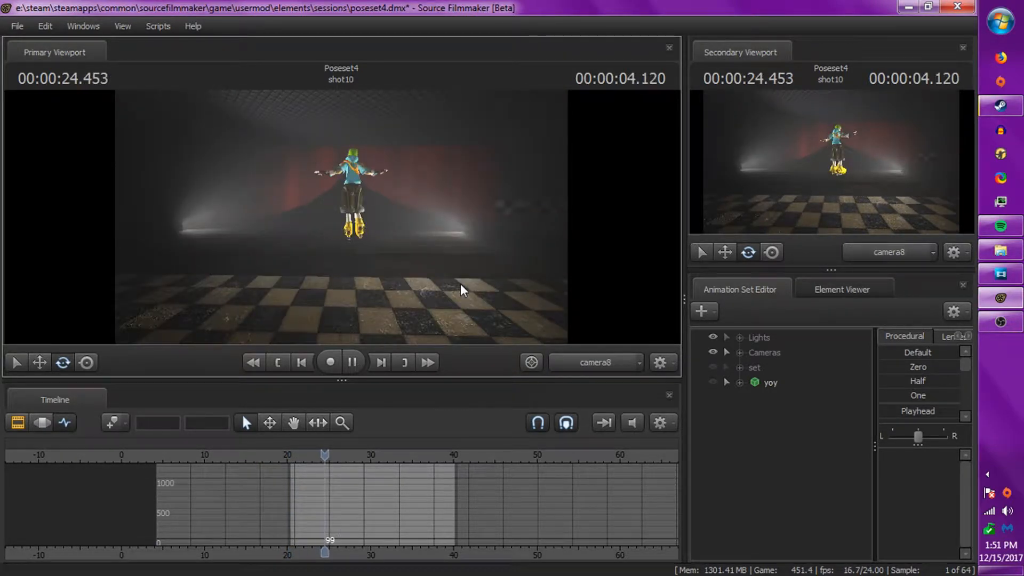
pyautogui.click(352, 361)
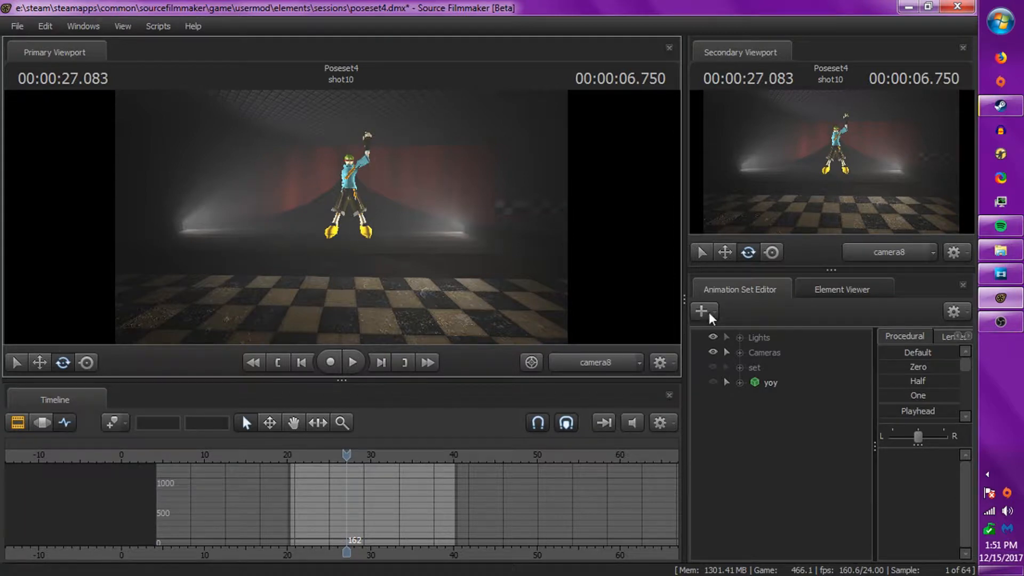
pyautogui.click(703, 312)
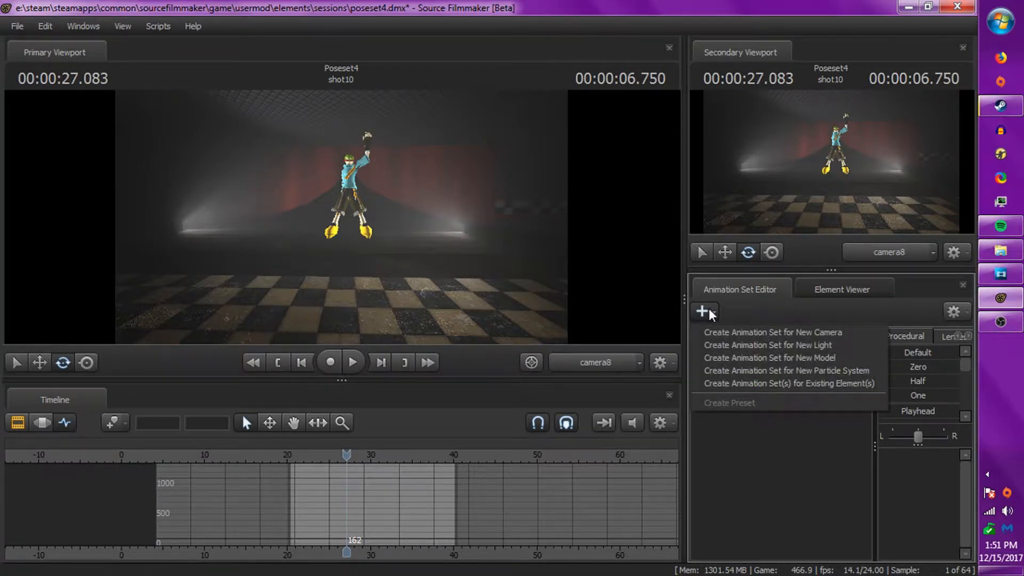
pyautogui.moveTo(769, 358)
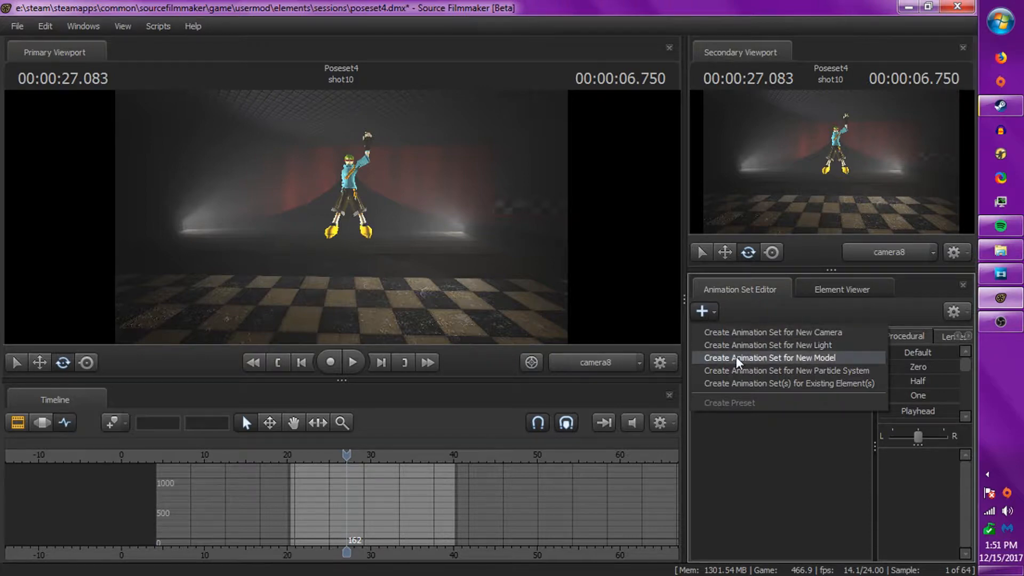
# Step: Filter the model picker by 'jsr' and select jsrf_djk_sfm.mdl
pyautogui.click(769, 357)
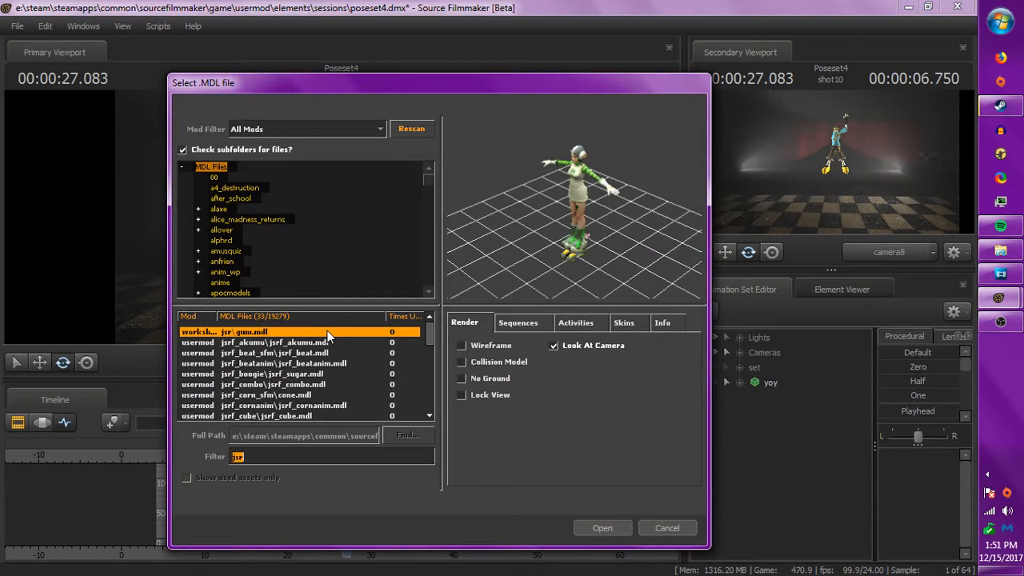
pyautogui.moveTo(330, 353)
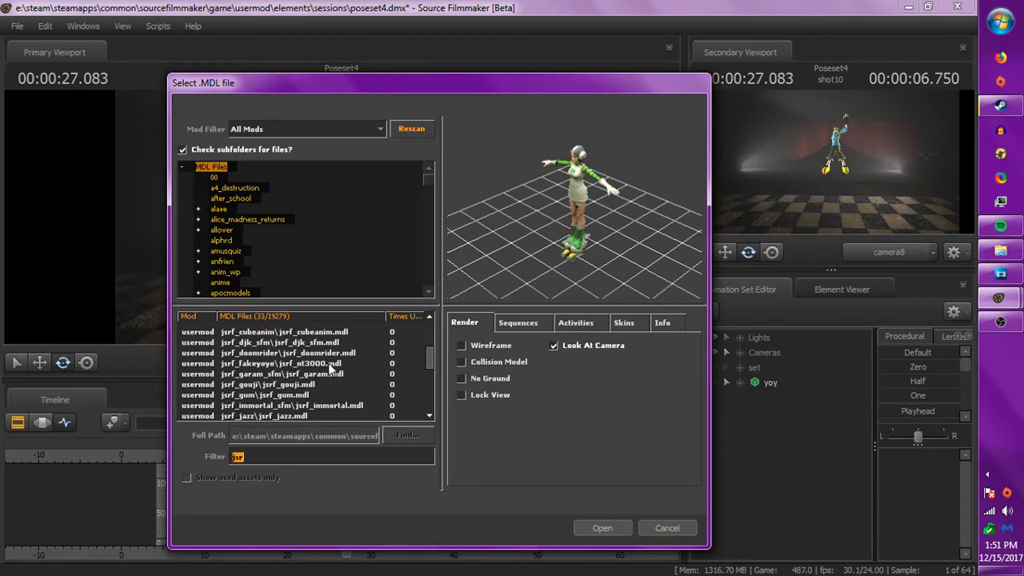
pyautogui.scroll(-3)
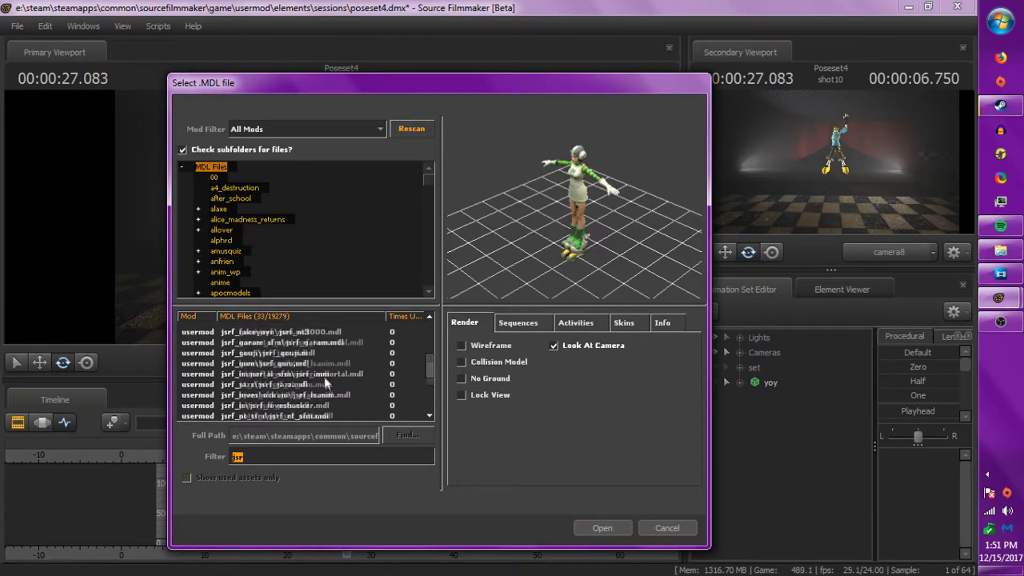
pyautogui.scroll(-3)
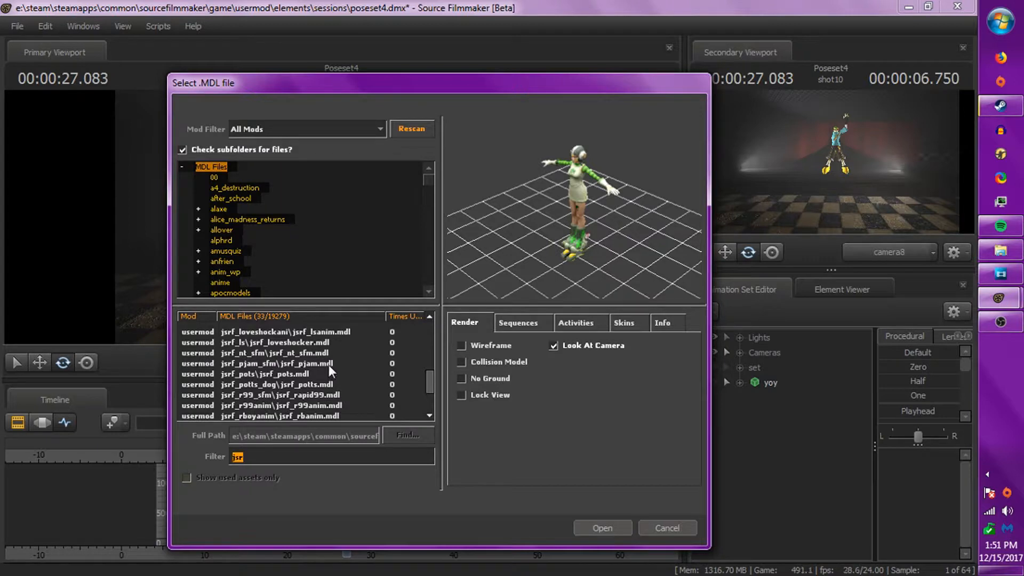
pyautogui.scroll(-3)
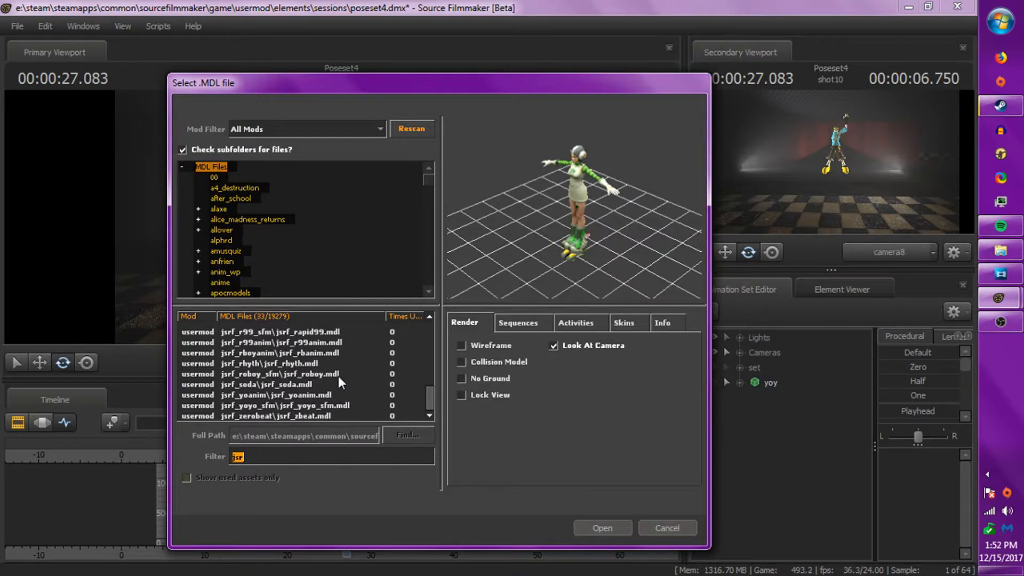
pyautogui.scroll(-3)
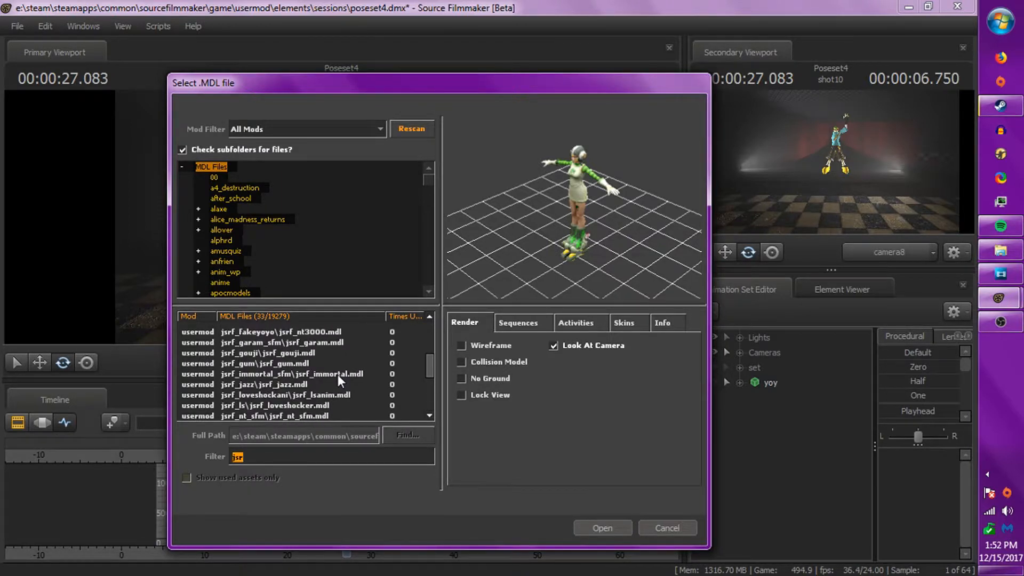
pyautogui.click(287, 374)
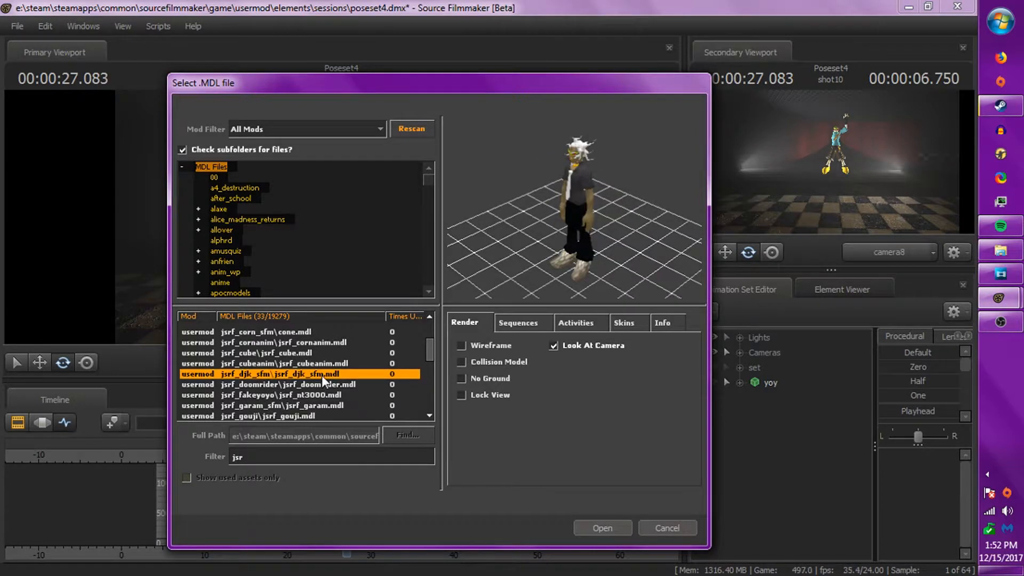
# Step: Check jsrf_djk_sfm's sequences and load it into the scene as a second character
pyautogui.click(516, 322)
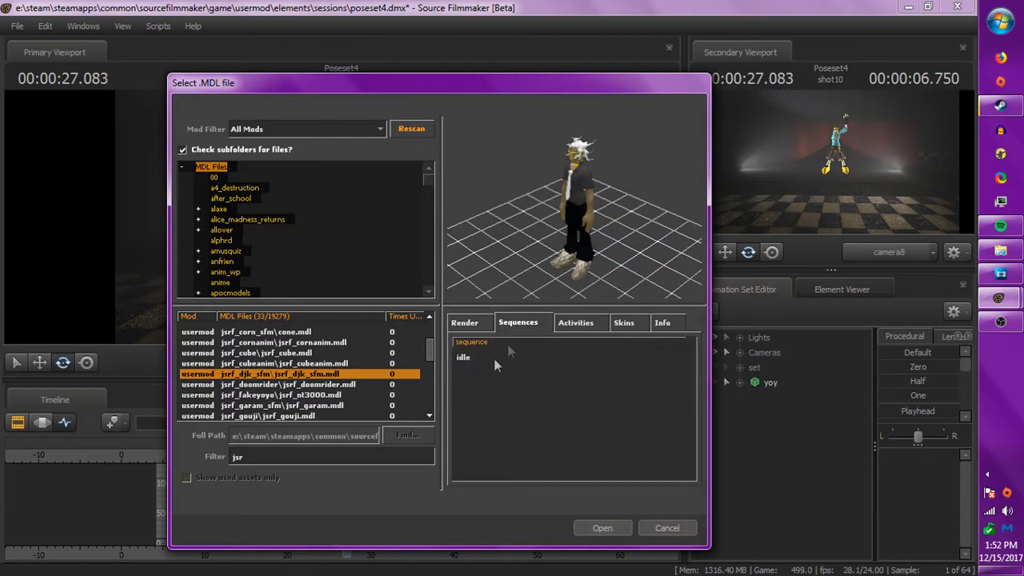
pyautogui.click(466, 322)
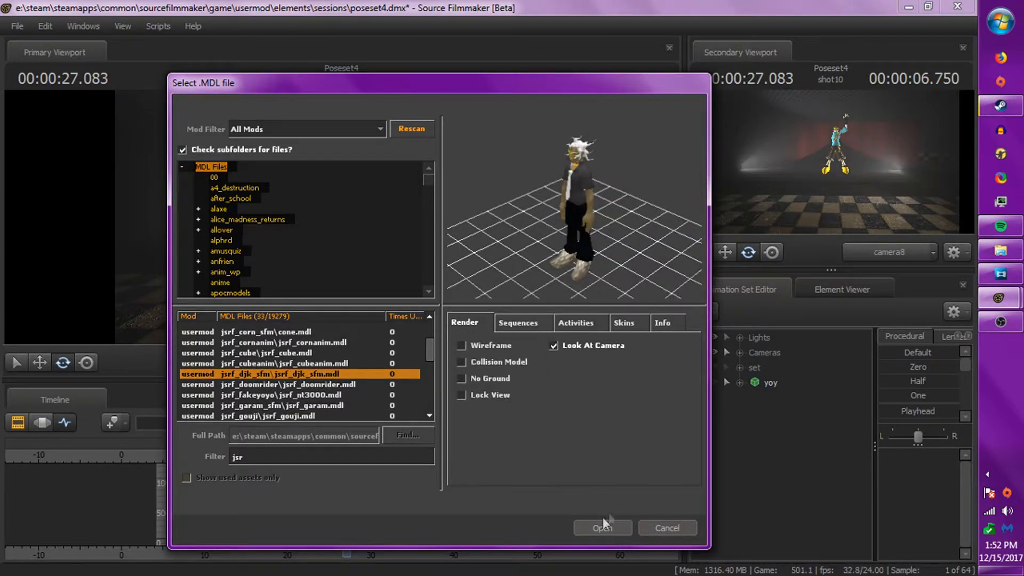
pyautogui.click(601, 528)
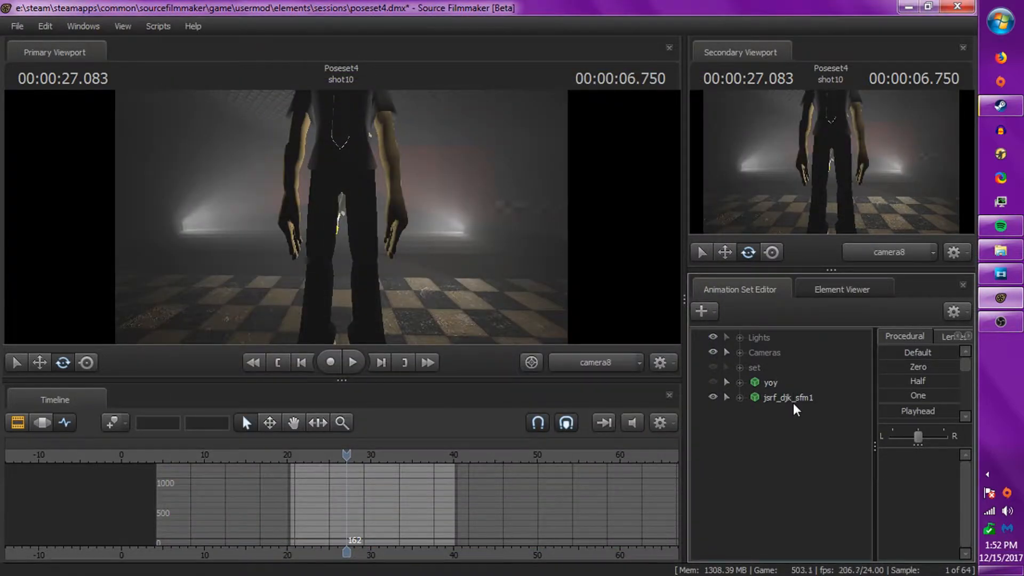
# Step: Reopen the model picker and preview models including jsrf_fakeyoyo and its sequences
pyautogui.click(703, 310)
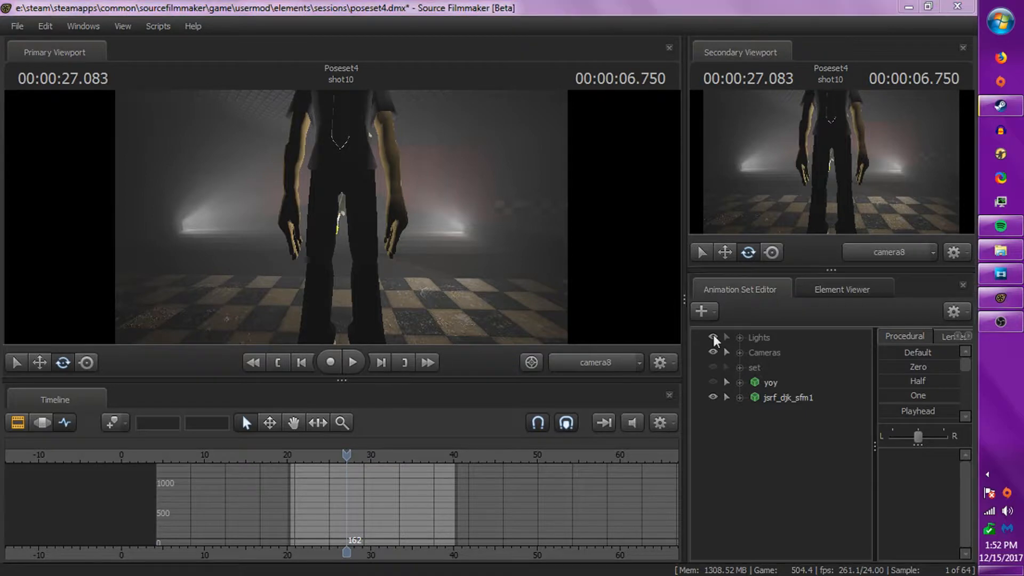
pyautogui.click(704, 311)
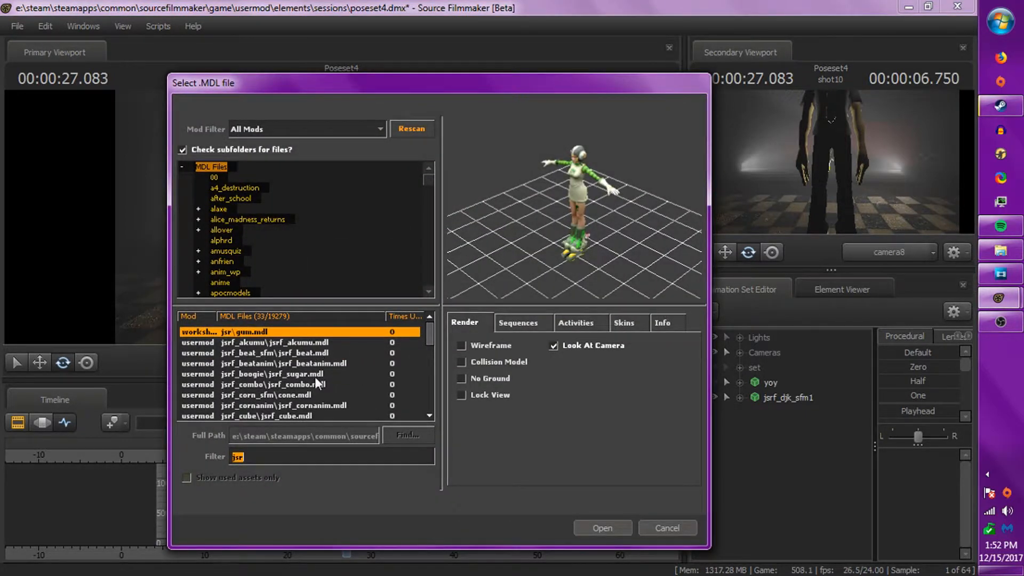
pyautogui.click(280, 342)
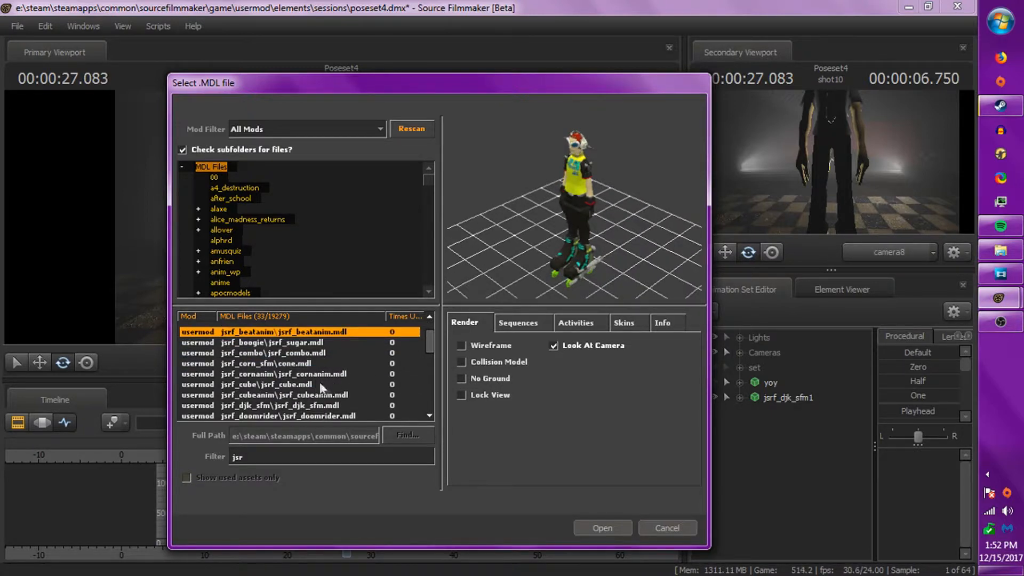
pyautogui.scroll(-3)
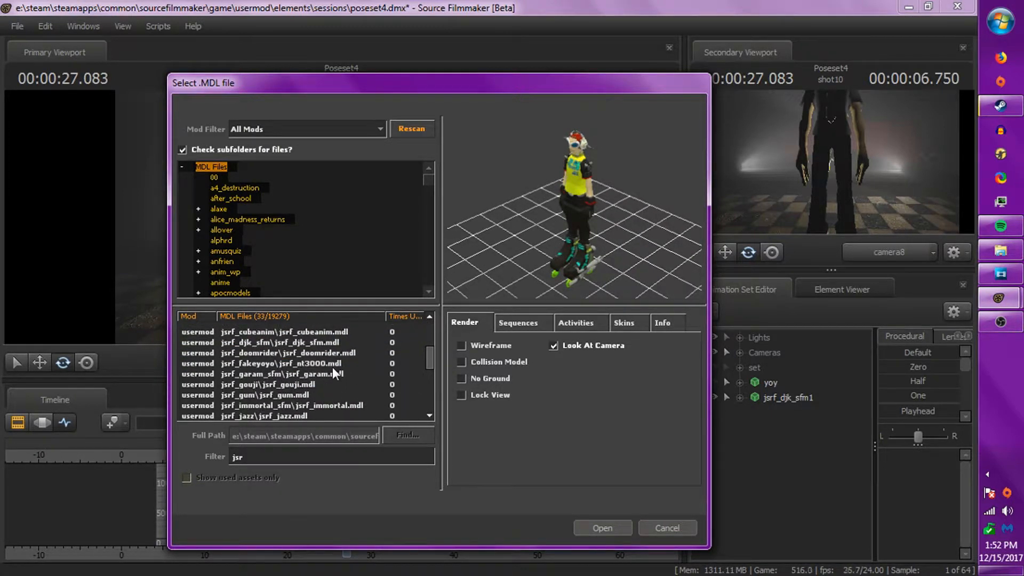
pyautogui.click(281, 363)
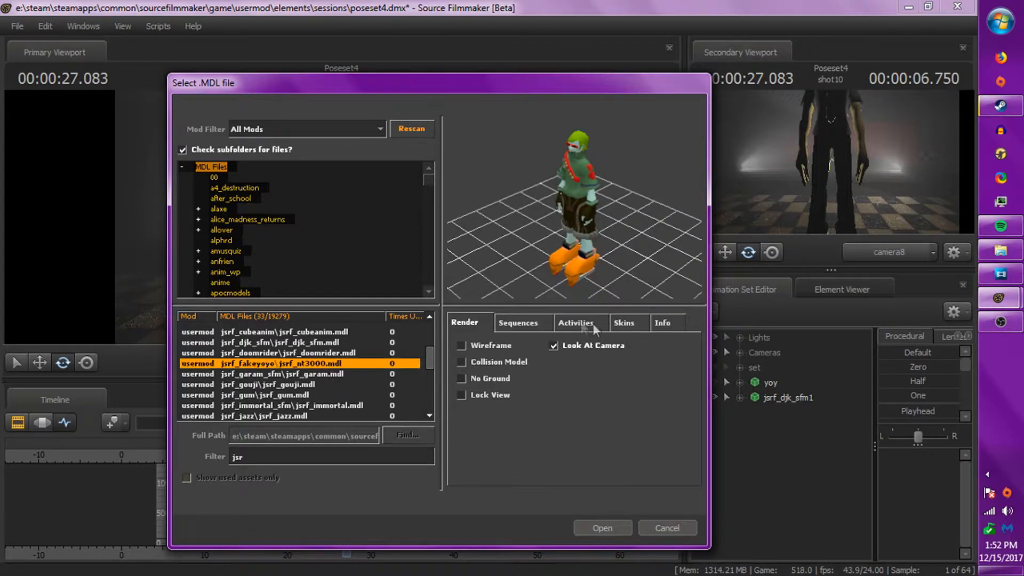
pyautogui.click(516, 322)
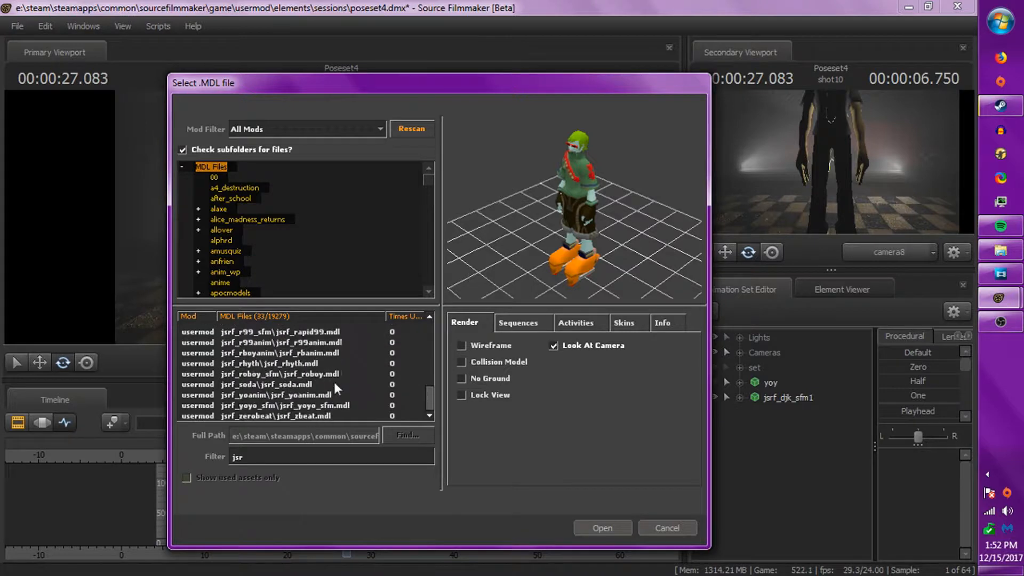
# Step: Preview jsrf_roboy and jsrf_rbanim, check jsrf_r99anim's sequences and load it into the scene
pyautogui.click(280, 374)
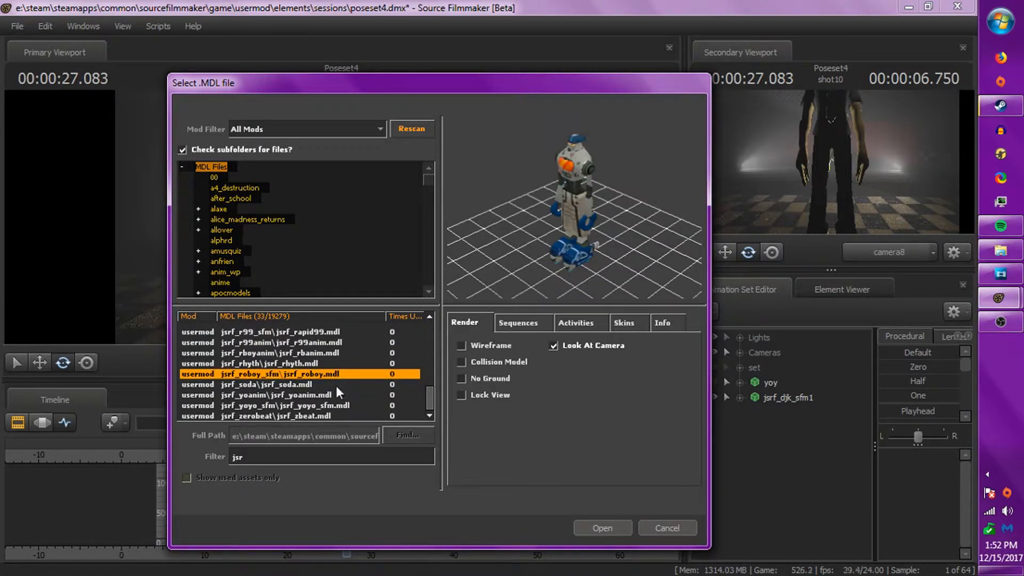
pyautogui.moveTo(350, 386)
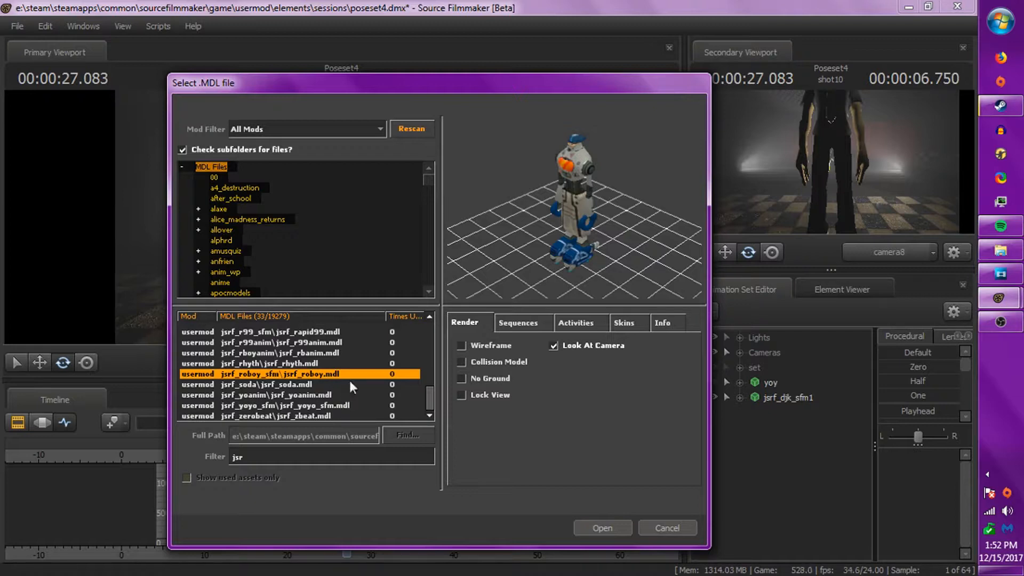
pyautogui.click(274, 353)
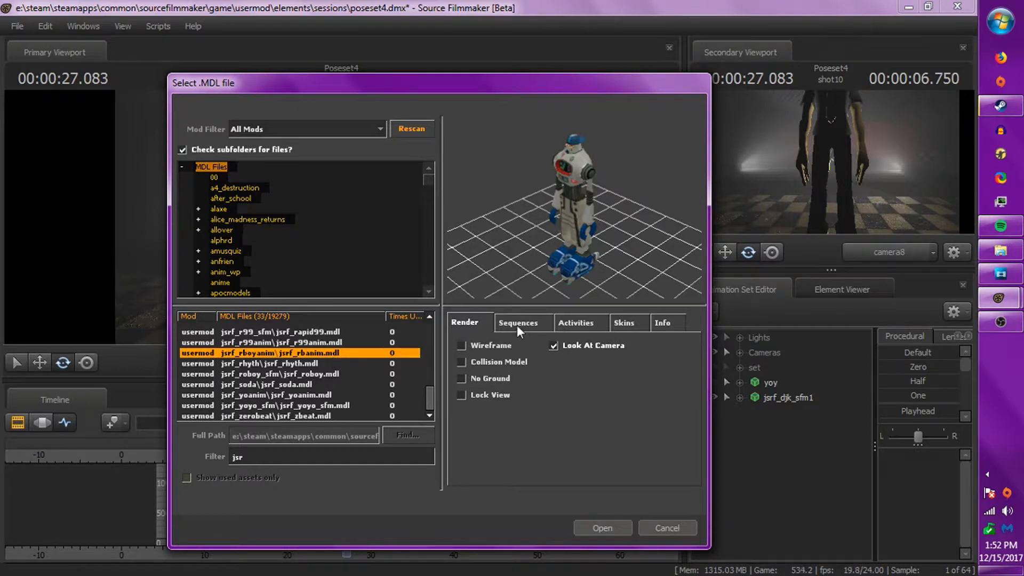
pyautogui.moveTo(351, 383)
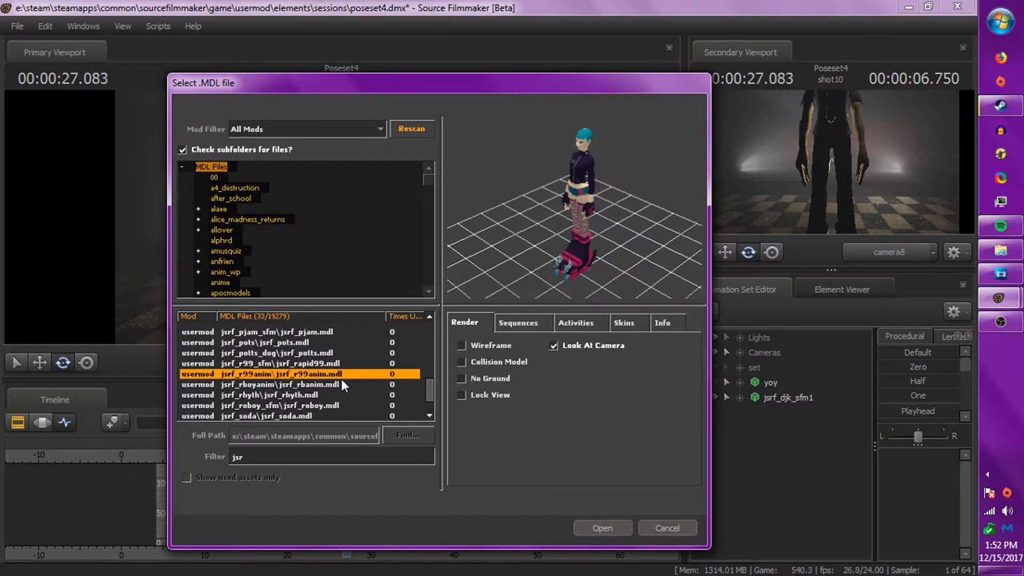
pyautogui.click(517, 322)
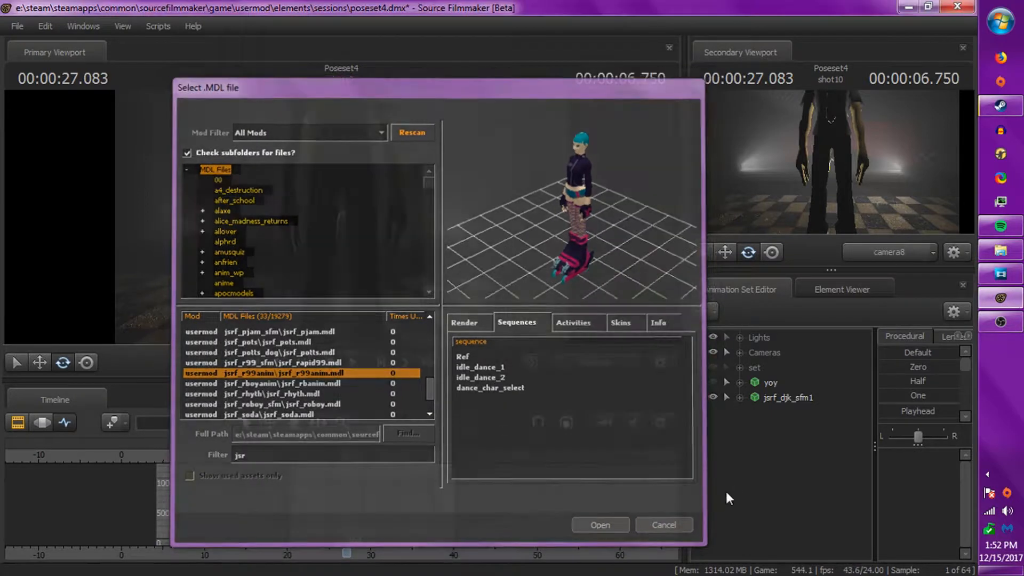
pyautogui.click(599, 525)
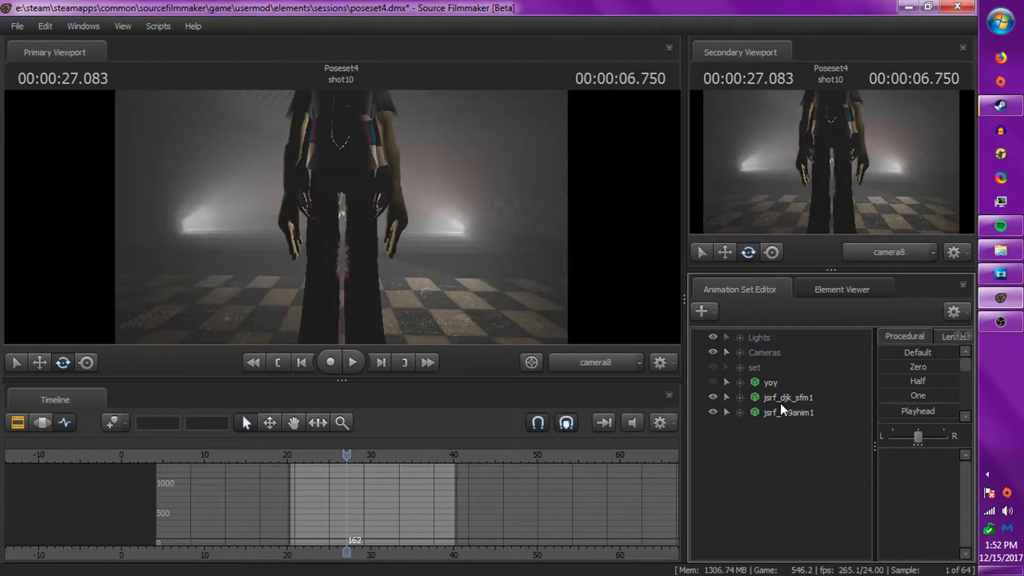
# Step: Rename the jsrf_r99anim1 animation set to 'prof'
pyautogui.rightClick(788, 411)
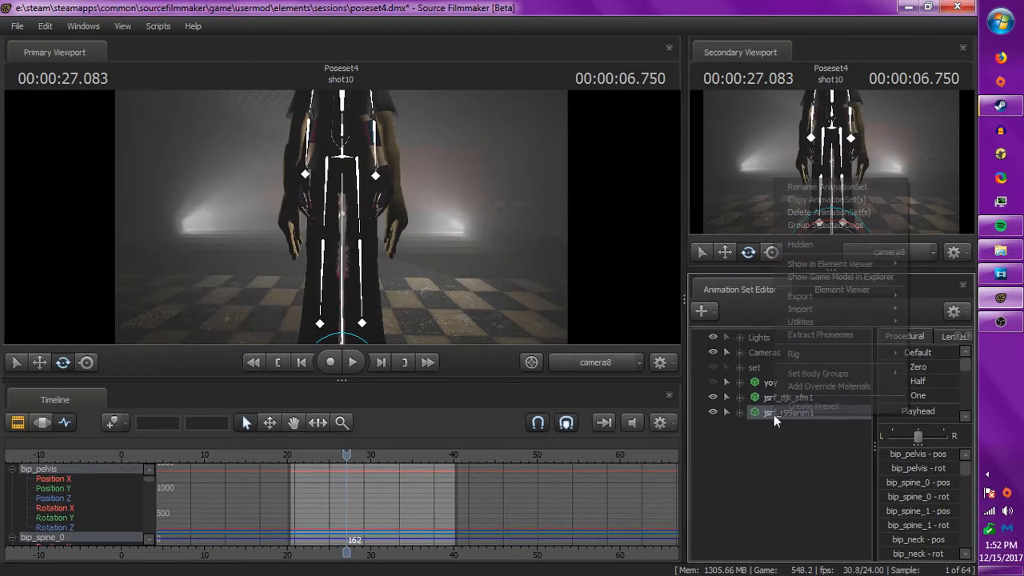
pyautogui.click(828, 186)
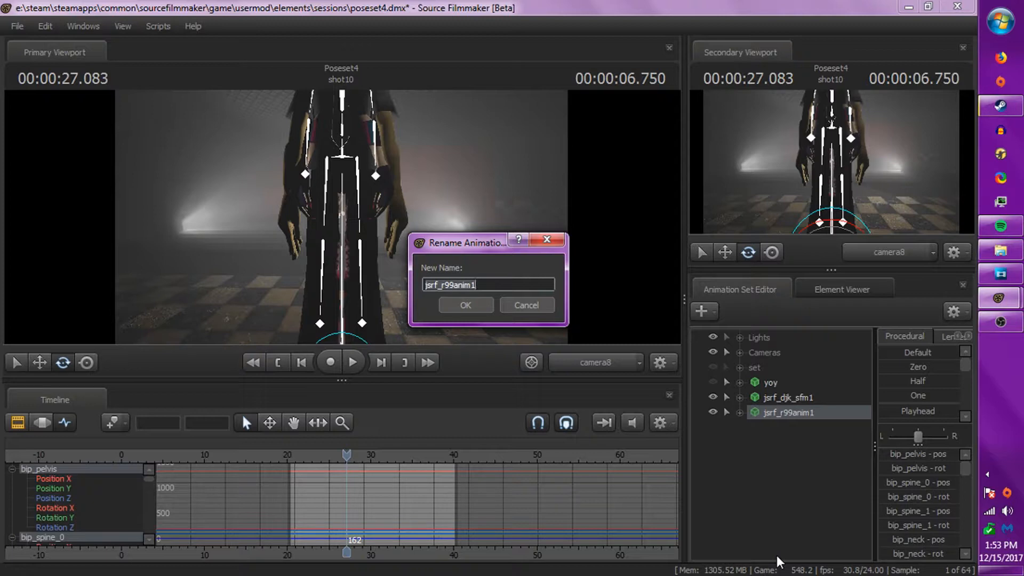
pyautogui.write('prof')
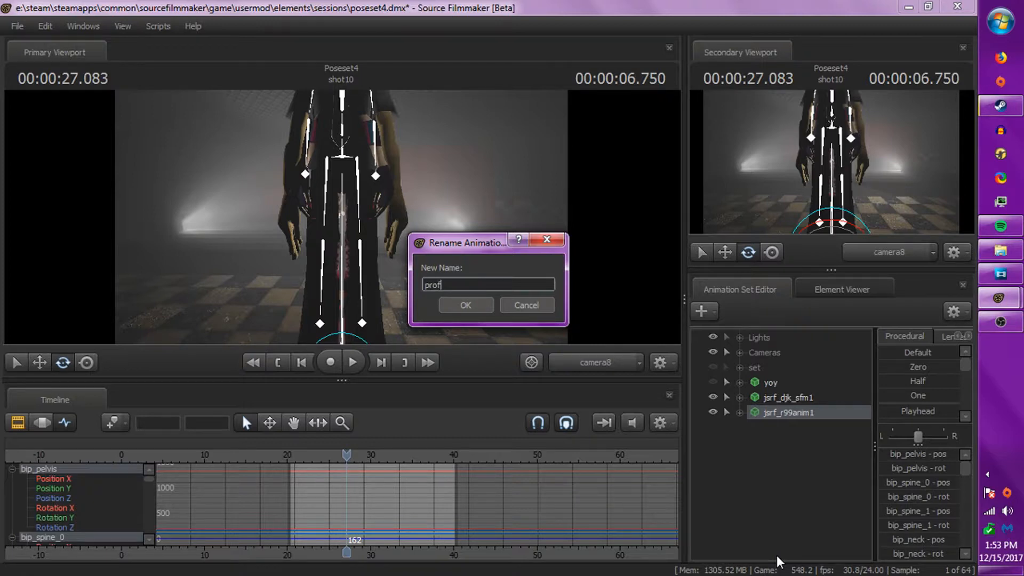
pyautogui.click(465, 305)
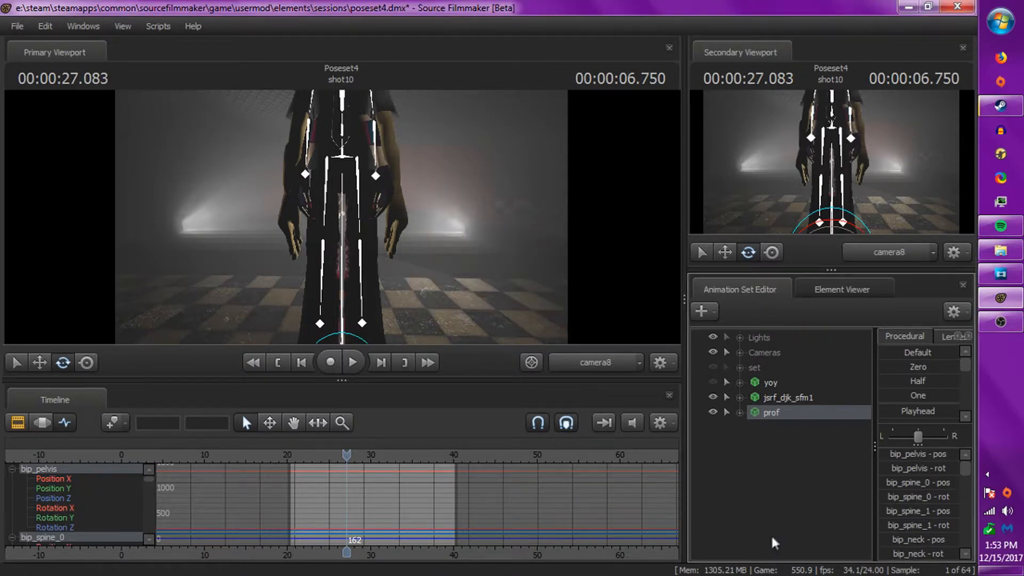
# Step: Bring up rename and rig options for jsrf_djk_sfm1, leaving only yoy and prof listed
pyautogui.rightClick(787, 397)
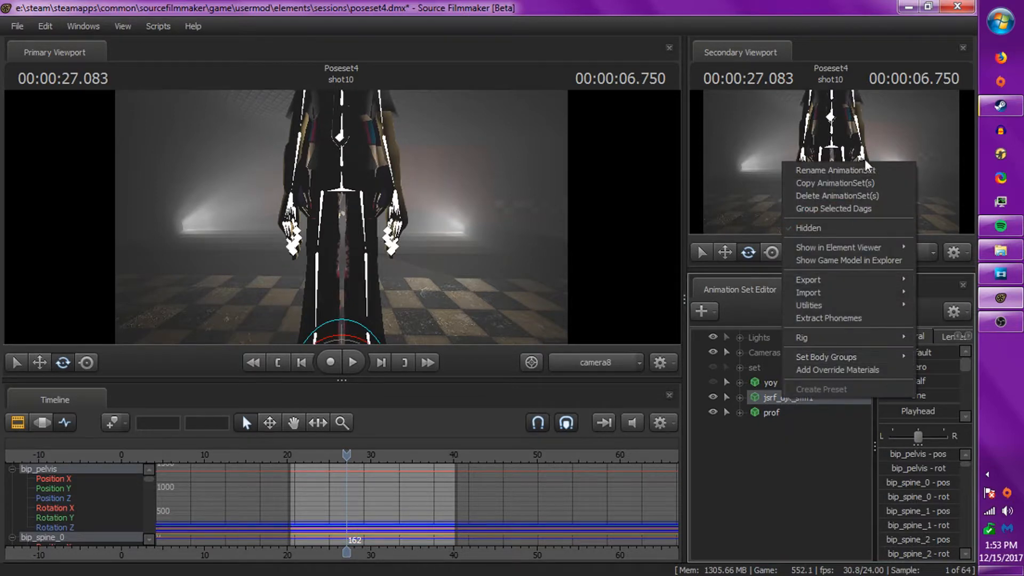
pyautogui.click(834, 170)
pyautogui.write('prof_by')
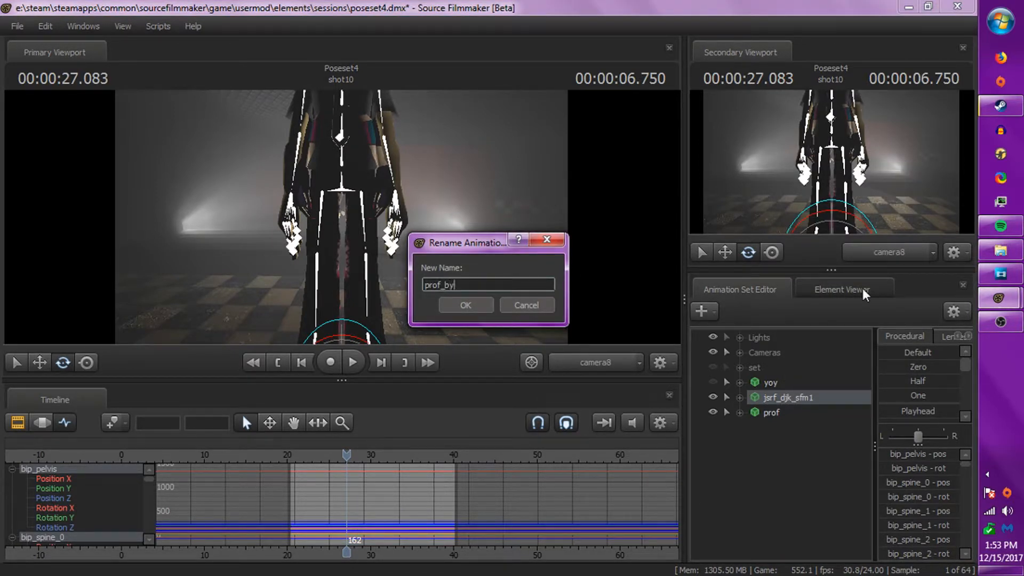
pyautogui.click(465, 305)
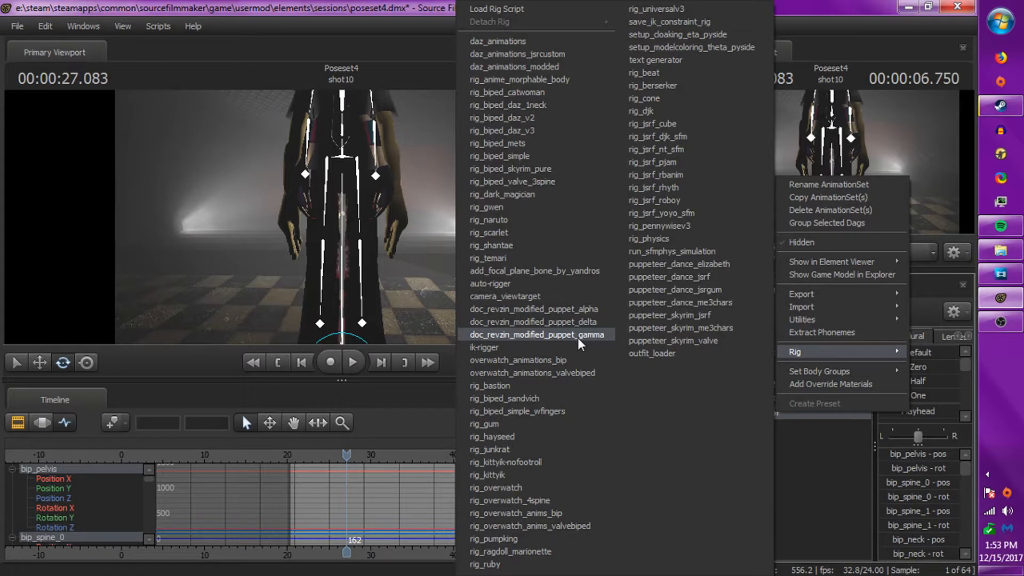
pyautogui.click(537, 334)
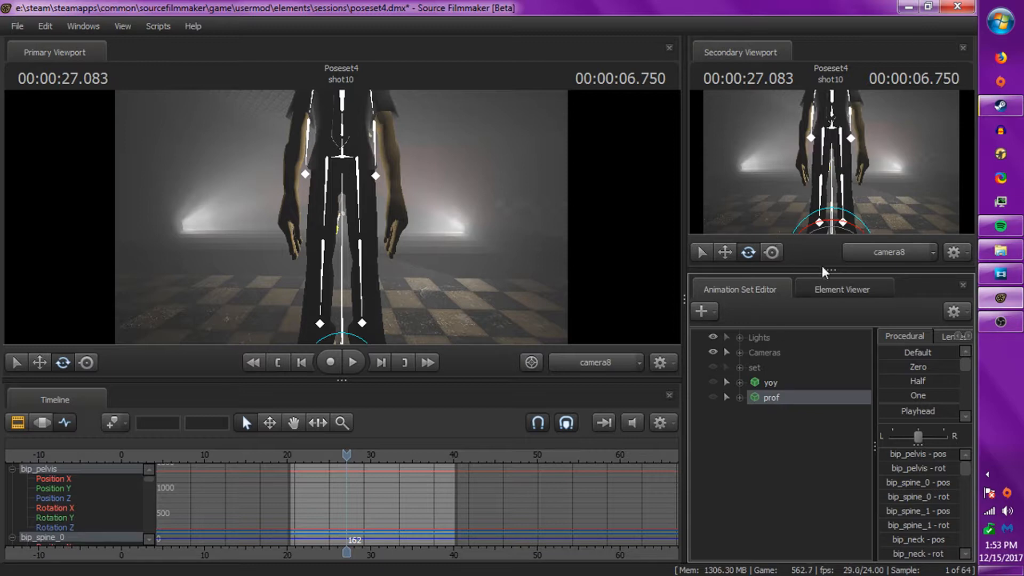
pyautogui.moveTo(814, 422)
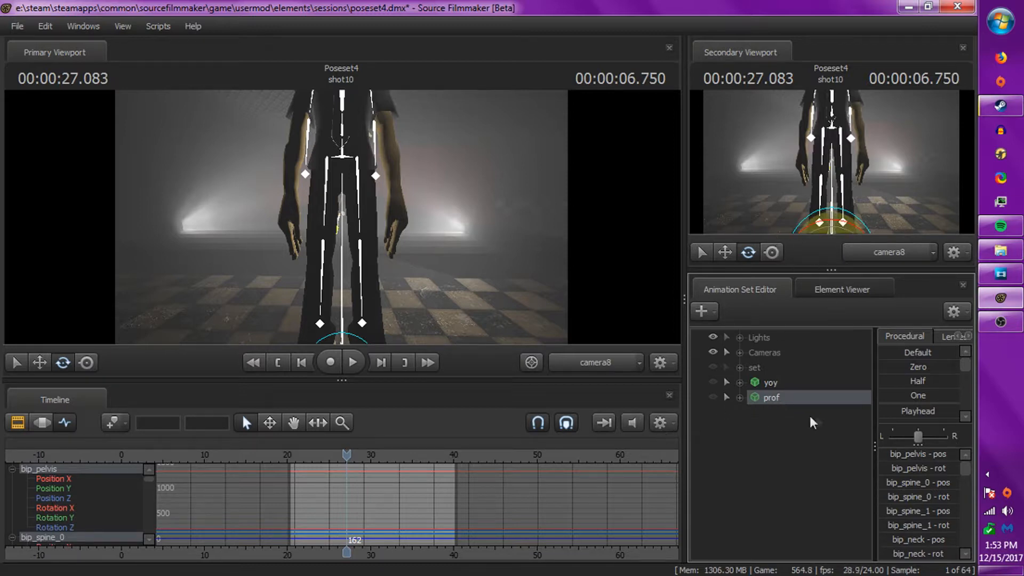
pyautogui.moveTo(711, 409)
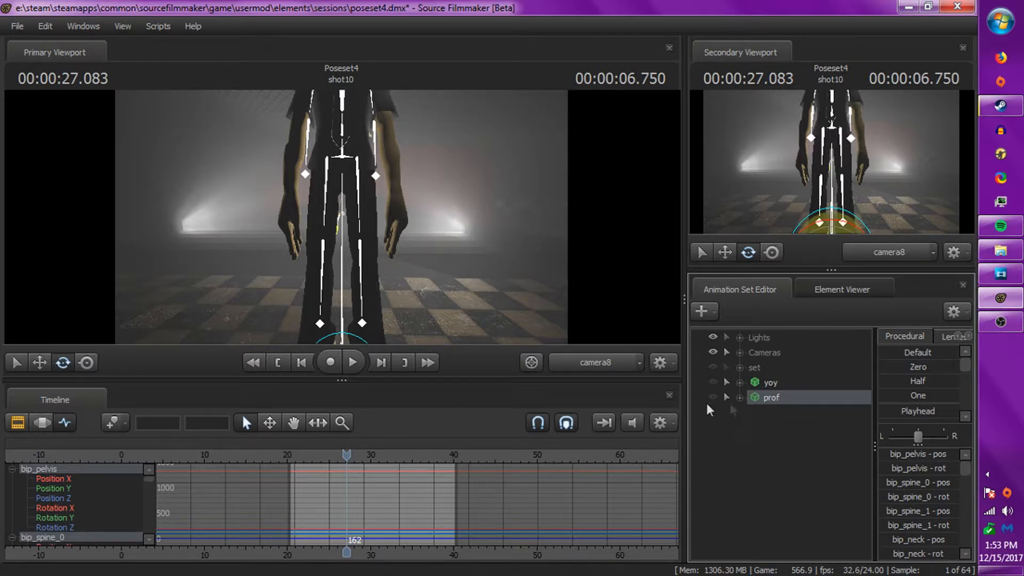
# Step: Apply a dance sequence to prof and drag its rootTransform to stand left of Yoyo
pyautogui.click(740, 397)
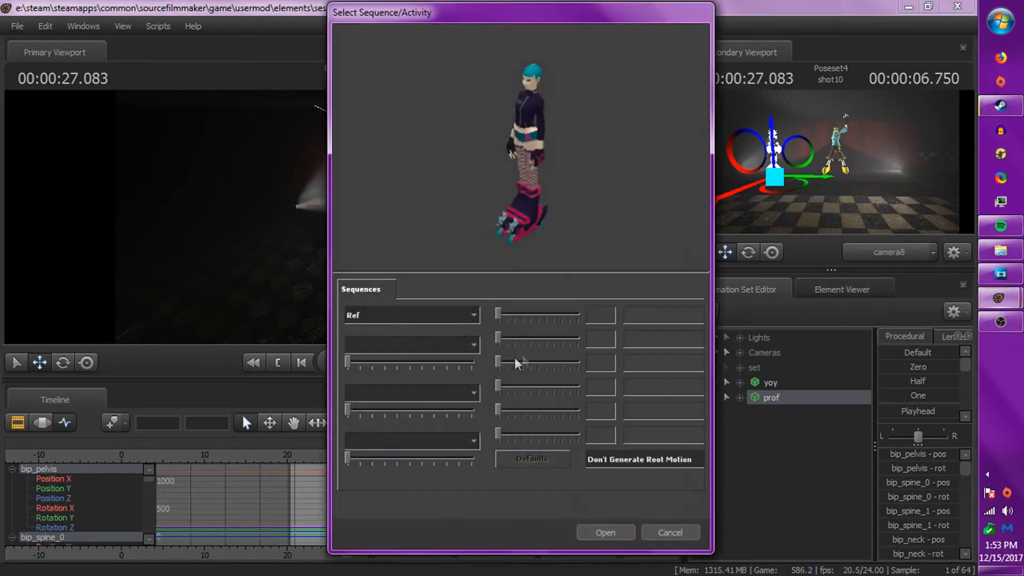
pyautogui.click(411, 314)
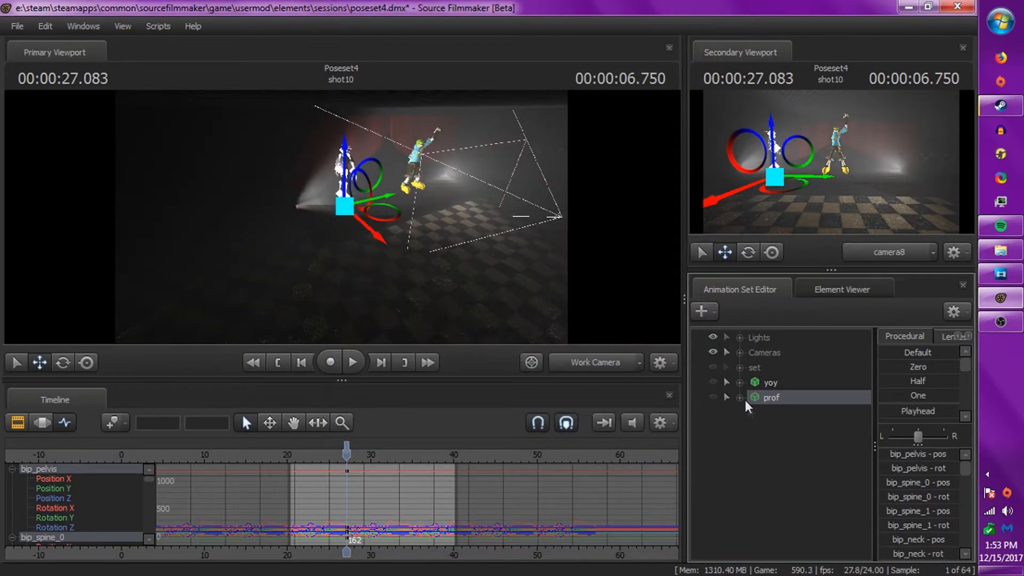
pyautogui.click(726, 397)
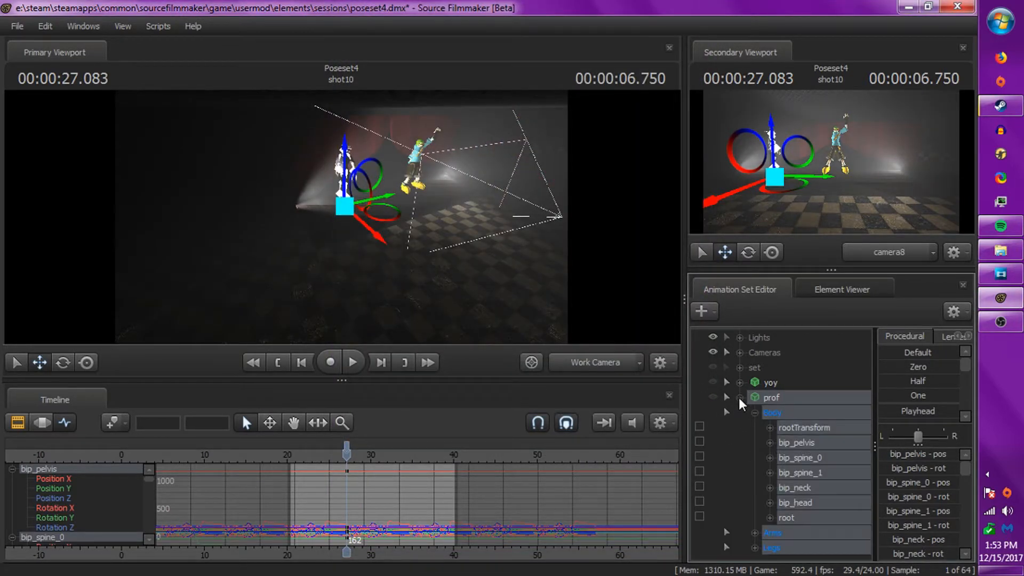
pyautogui.click(63, 363)
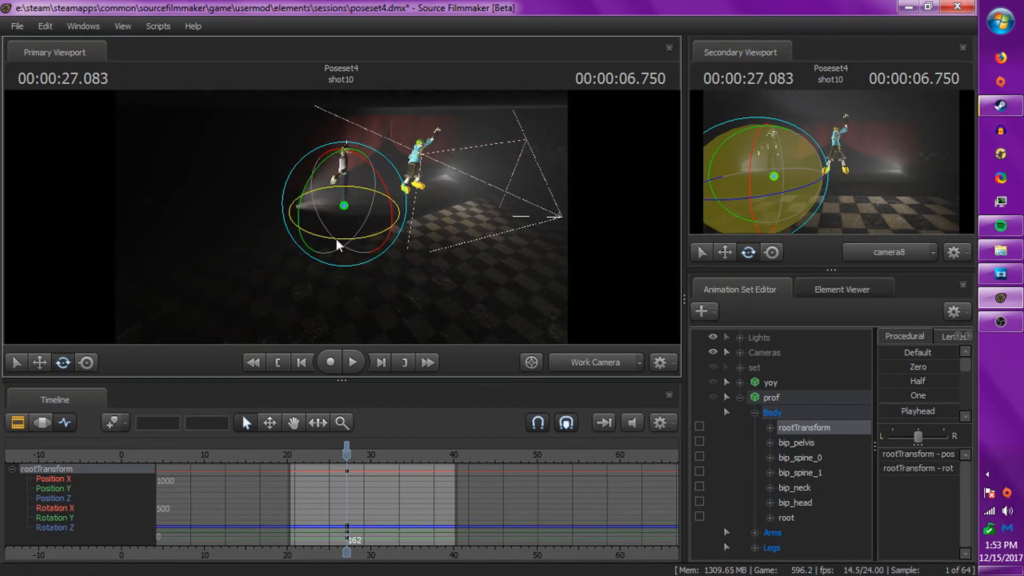
pyautogui.moveTo(340, 246); pyautogui.dragTo(356, 242)
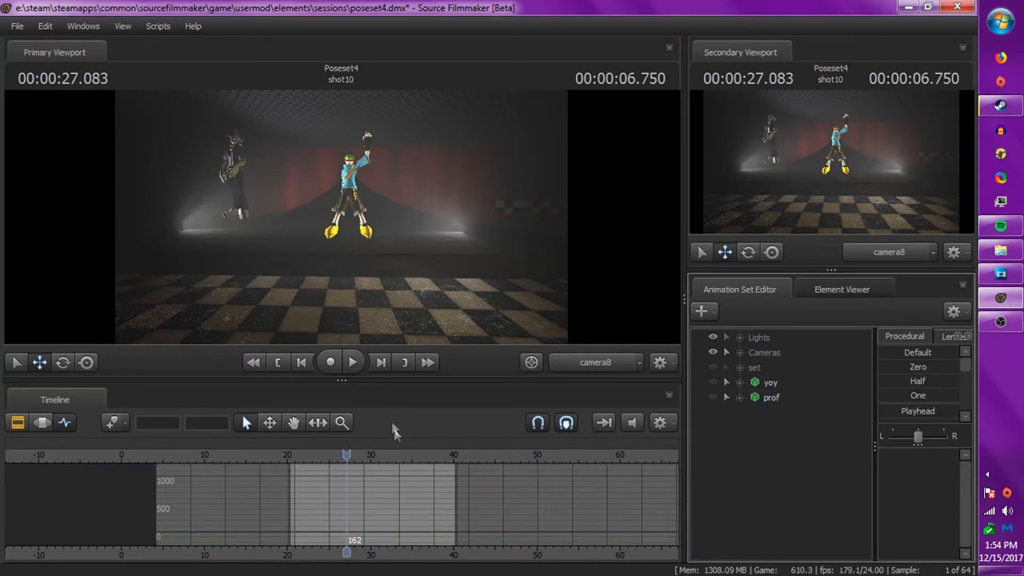
pyautogui.click(738, 397)
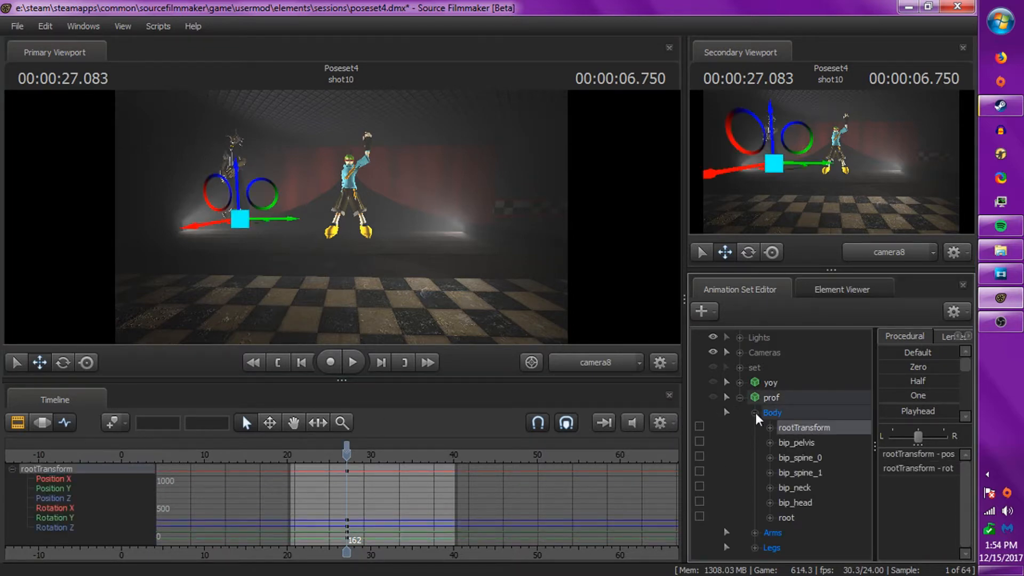
pyautogui.click(739, 397)
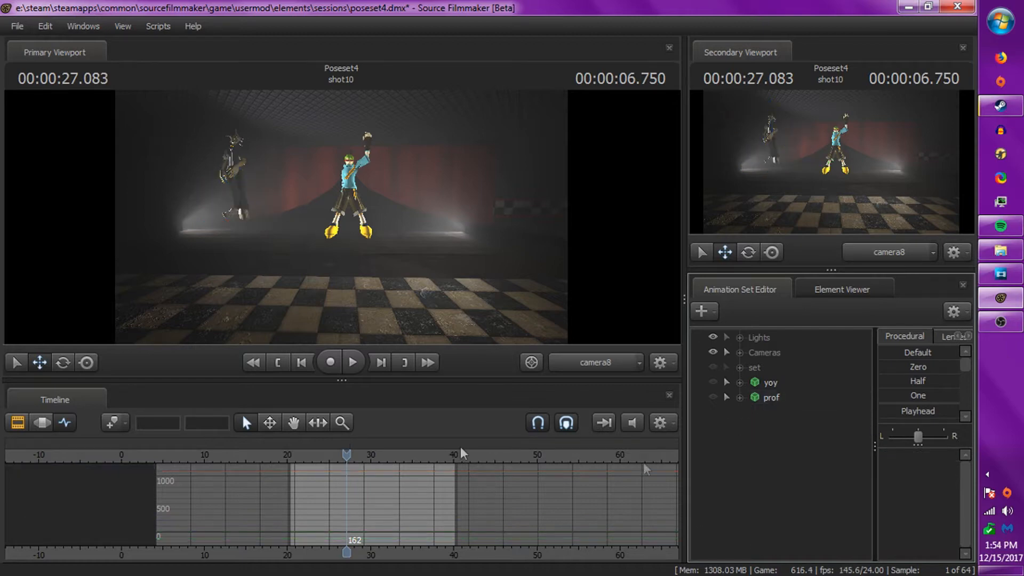
pyautogui.click(352, 362)
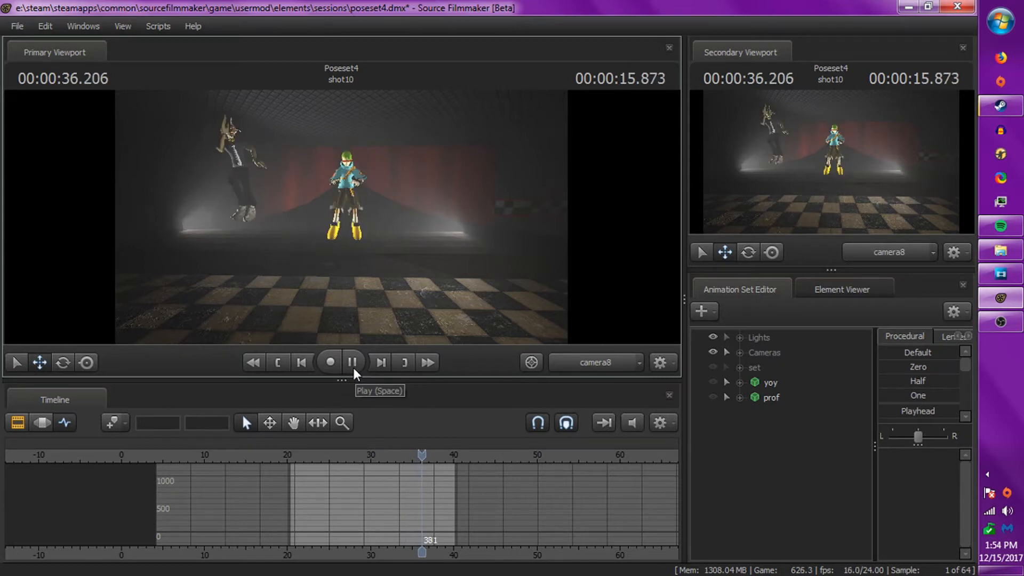
pyautogui.click(353, 362)
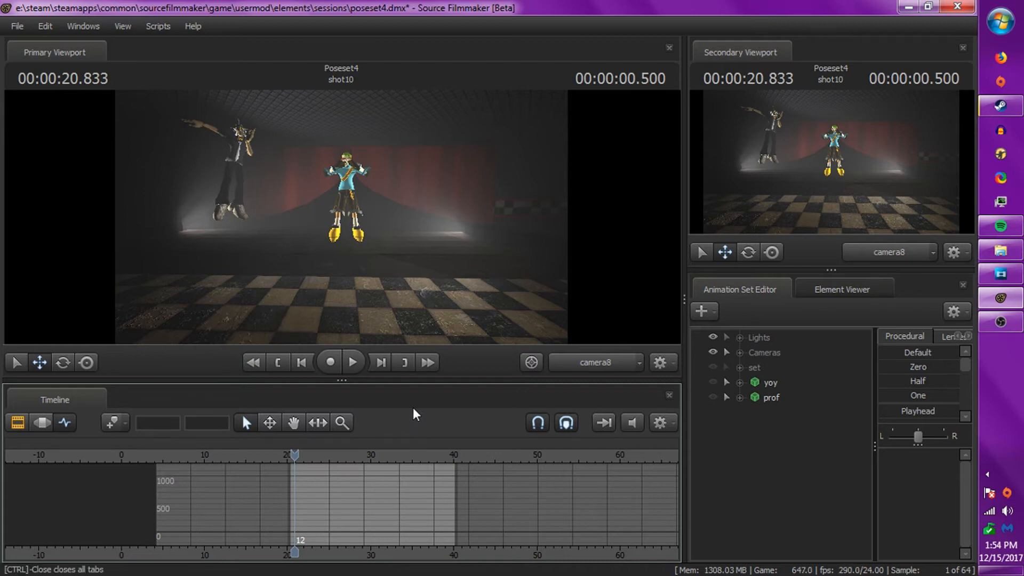
pyautogui.moveTo(375, 452)
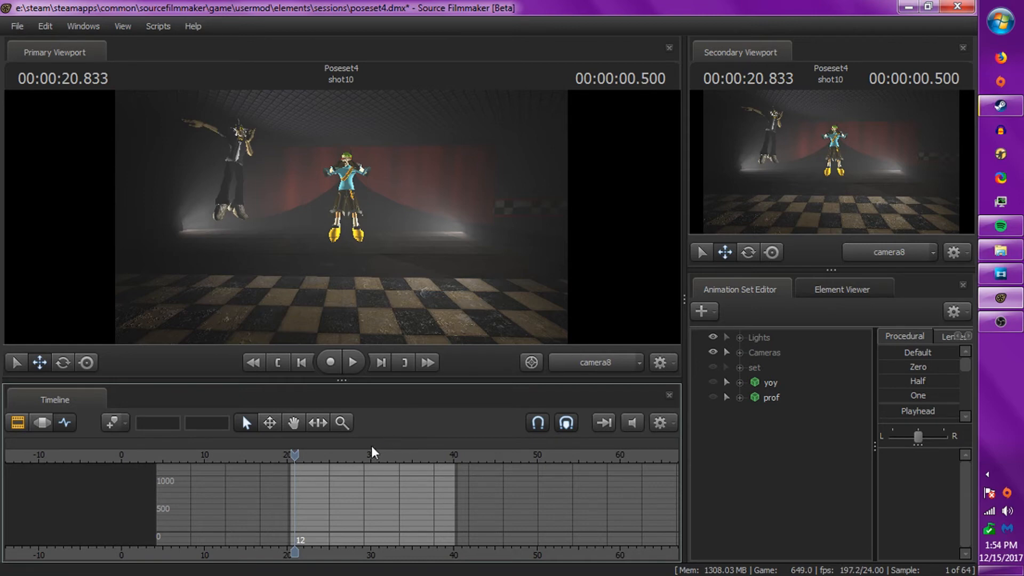
pyautogui.moveTo(391, 434)
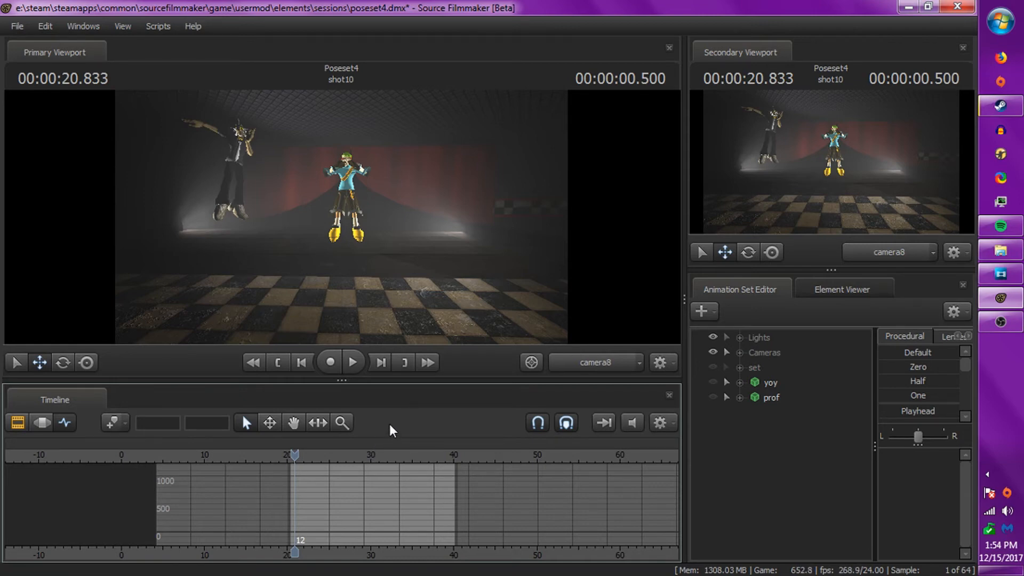
pyautogui.moveTo(353, 362)
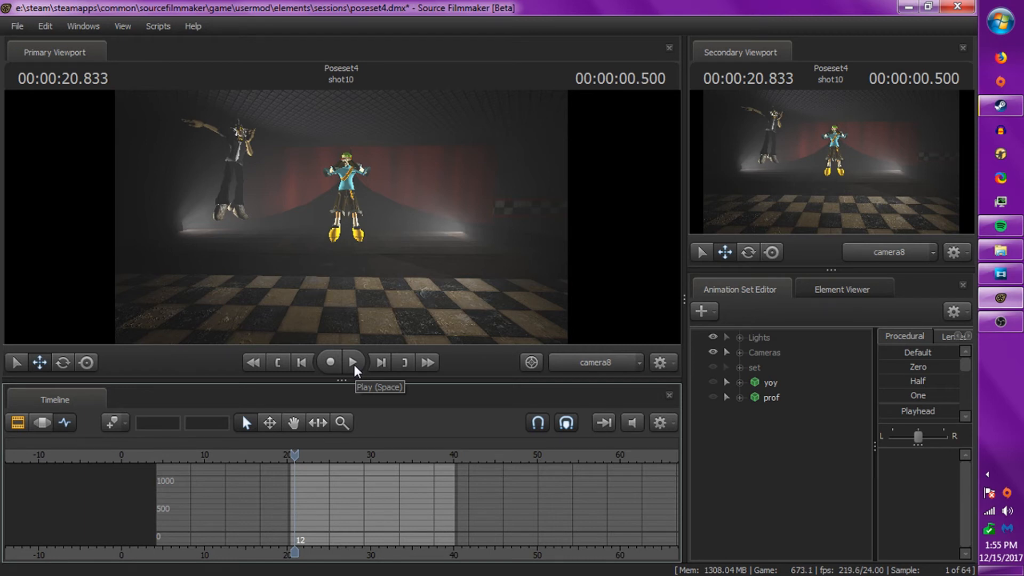